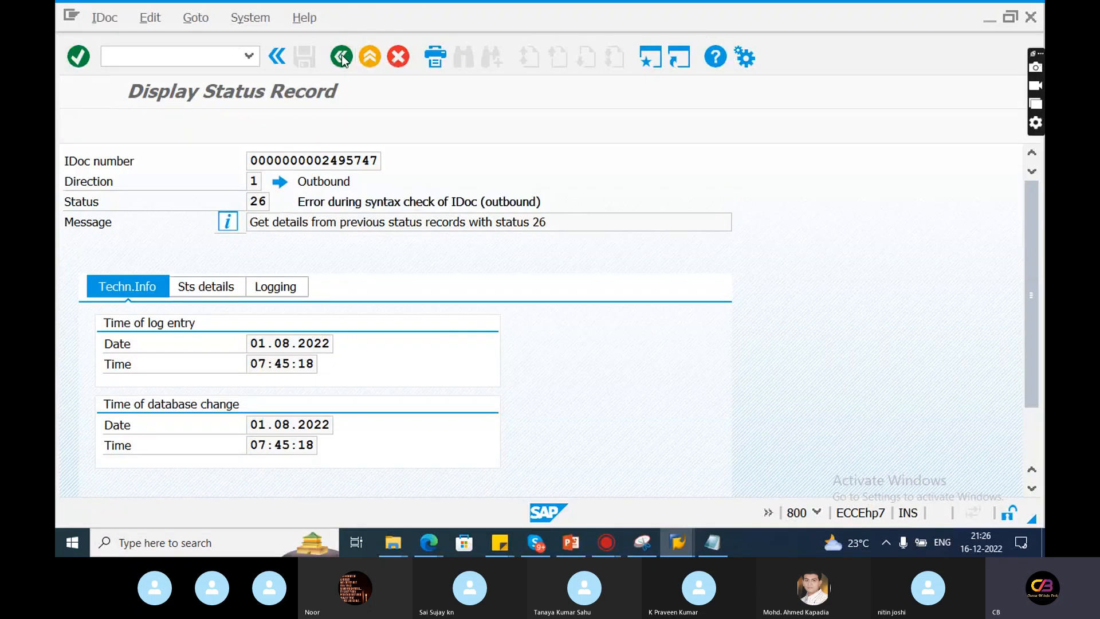
# Inspect the status 30 and status 26 records of IDoc 2495747, selecting the syntax-error message text
pyautogui.click(342, 57)
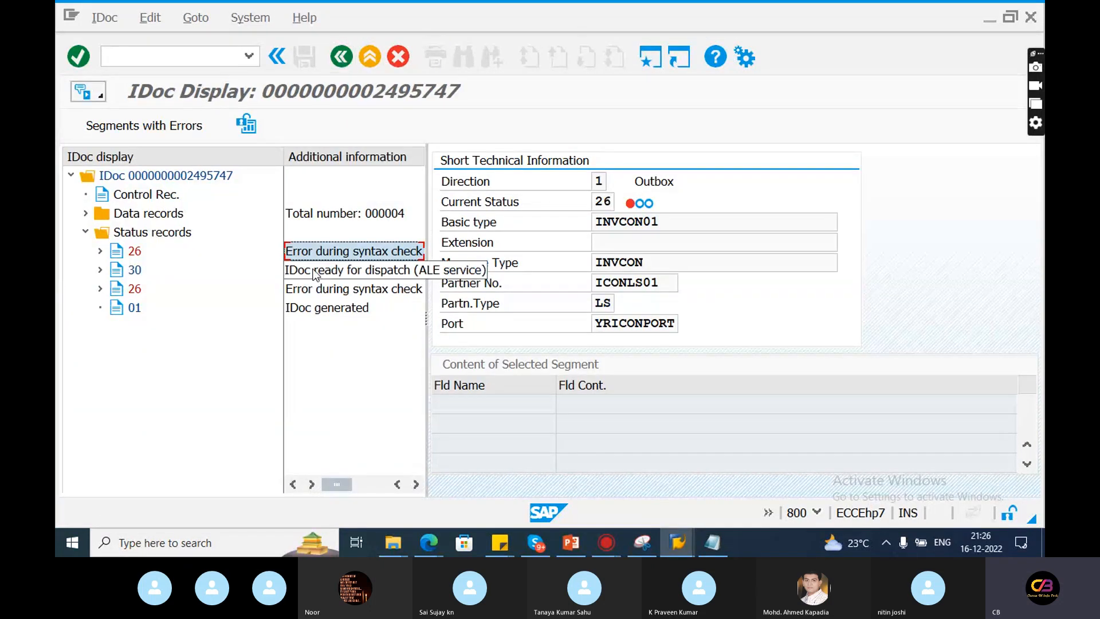
pyautogui.click(354, 270)
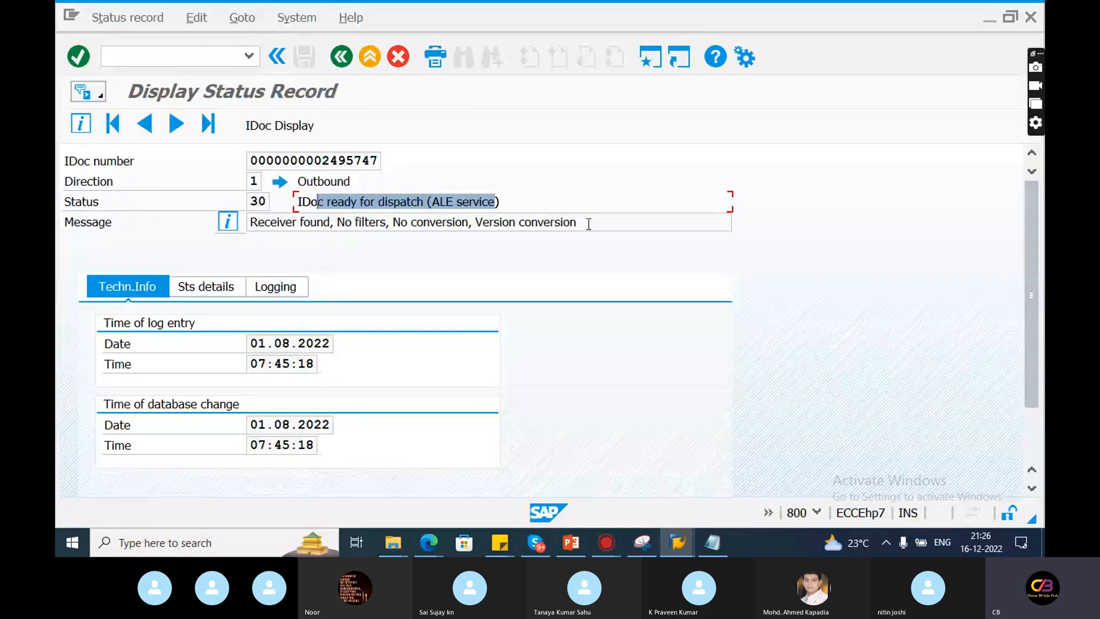
pyautogui.click(279, 126)
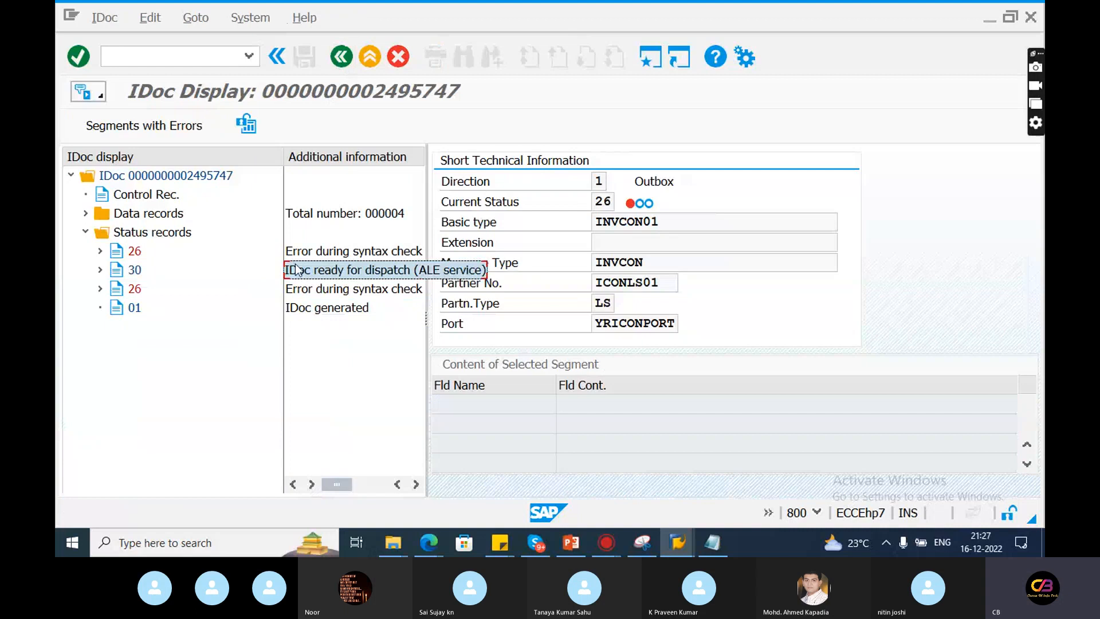
pyautogui.doubleClick(134, 251)
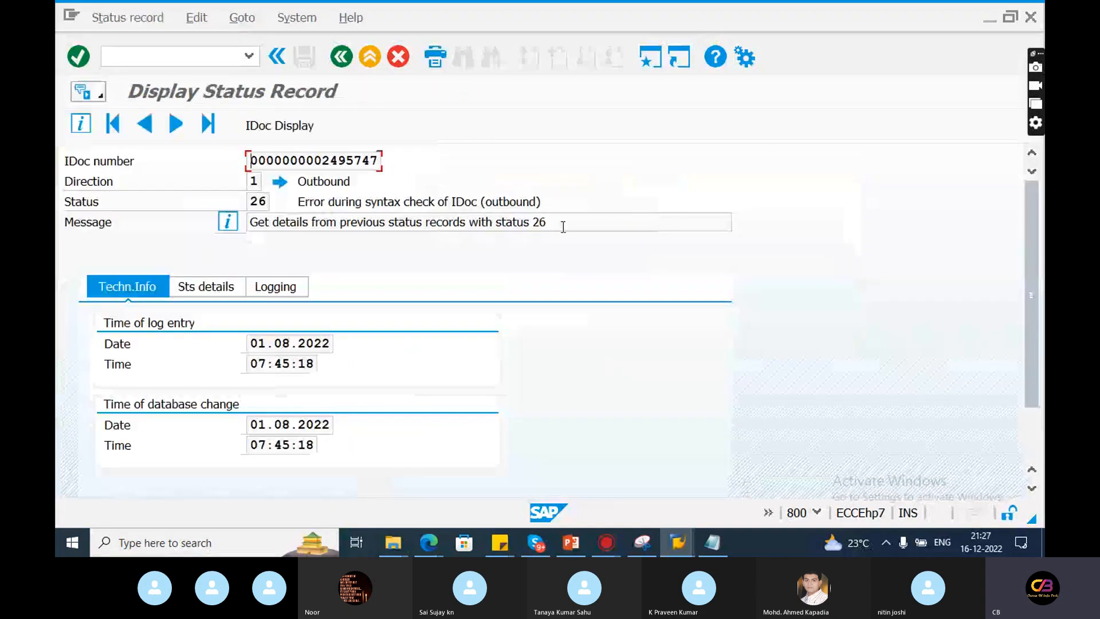
pyautogui.tripleClick(397, 221)
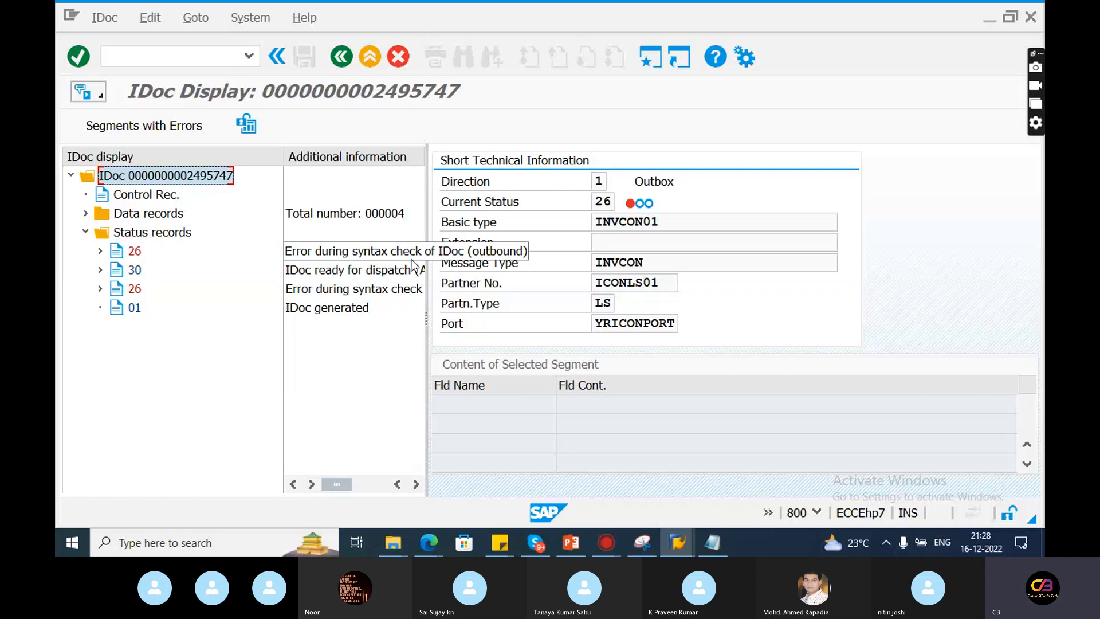
pyautogui.moveTo(196, 189)
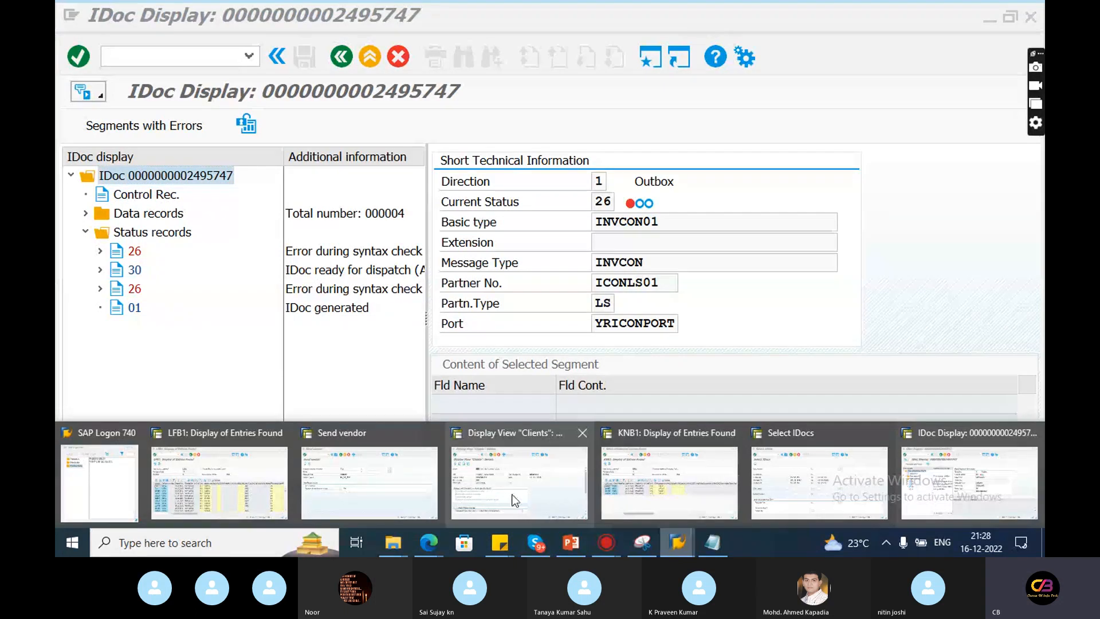
# Start transaction BD87 in the client-settings session, then select IDoc 2495747's root entry again
pyautogui.click(517, 482)
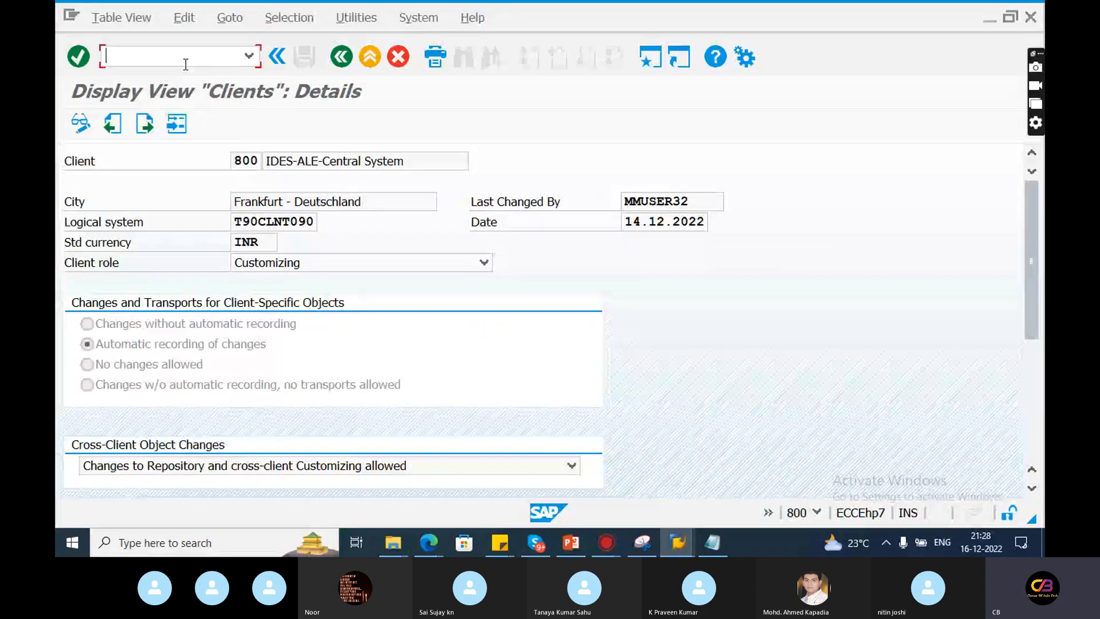
pyautogui.write('/nwe')
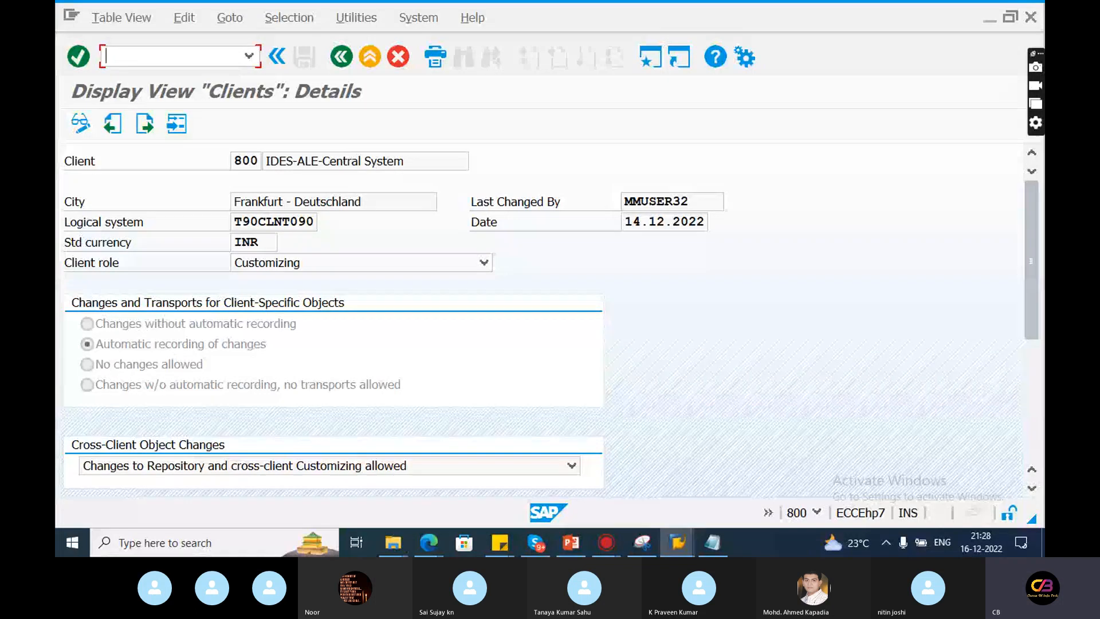
pyautogui.write('BD87')
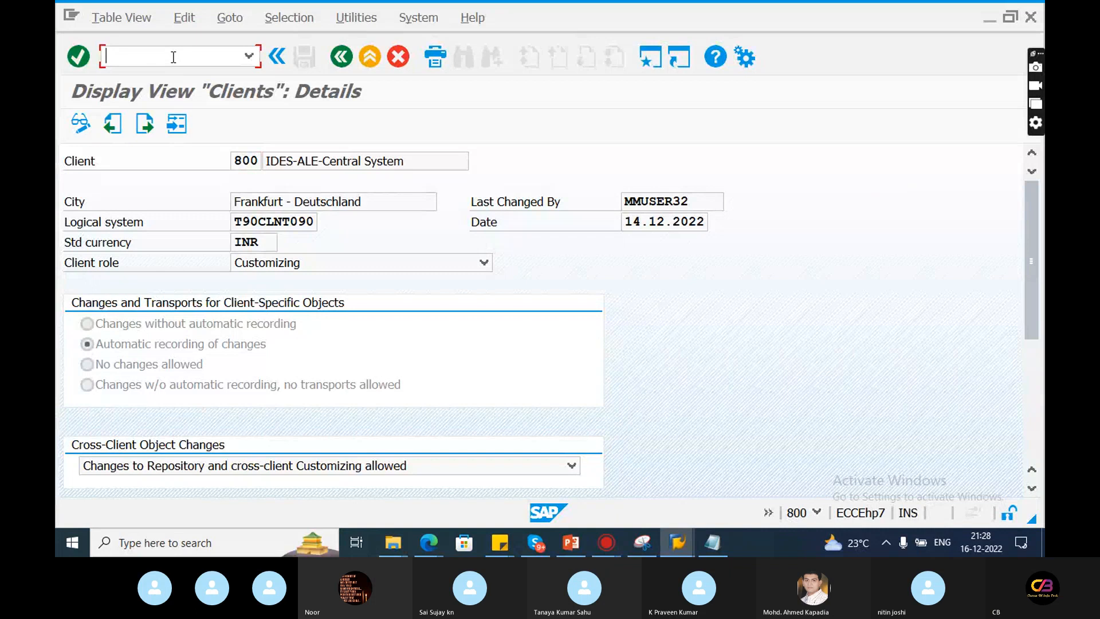
pyautogui.write('/nbd87')
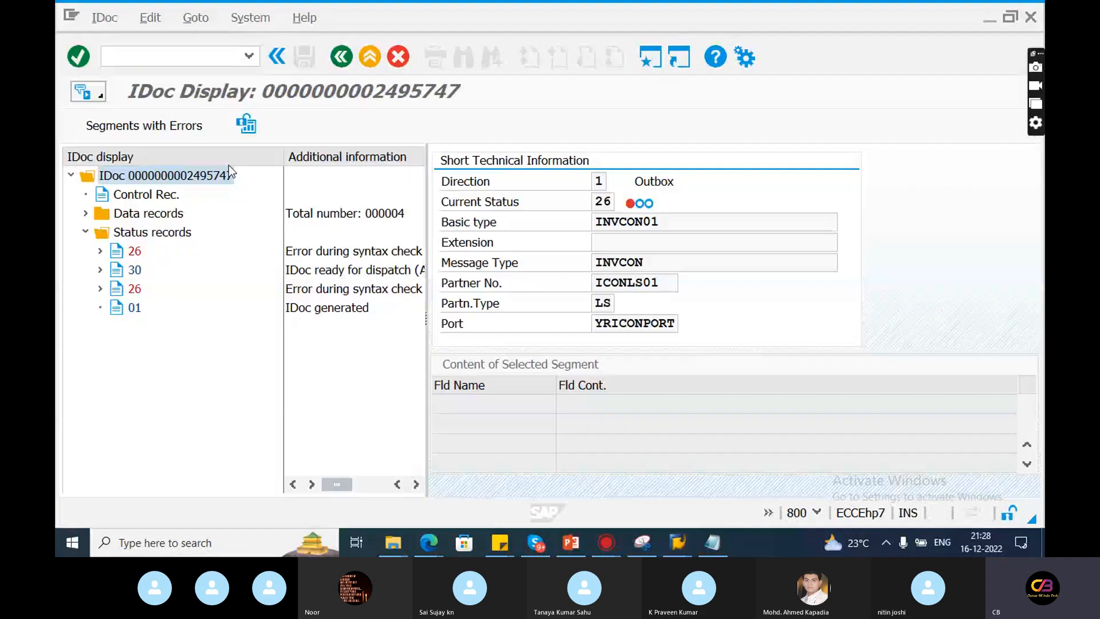
pyautogui.click(165, 174)
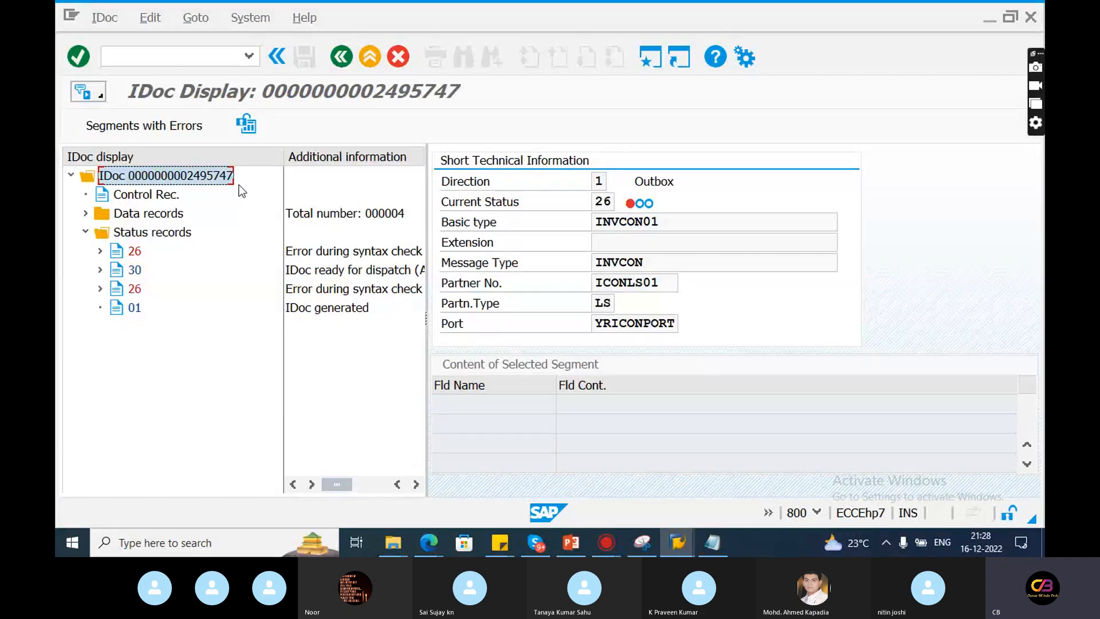
pyautogui.moveTo(197, 183)
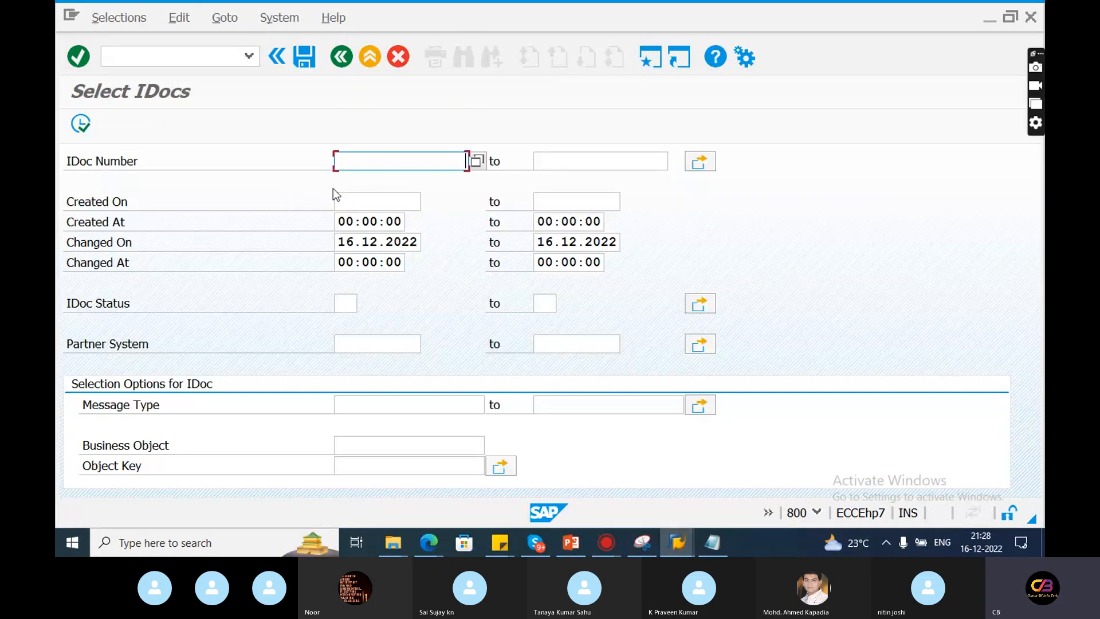
# Run BD87 for IDoc 2495747 with the Changed On date restriction removed
pyautogui.write('249')
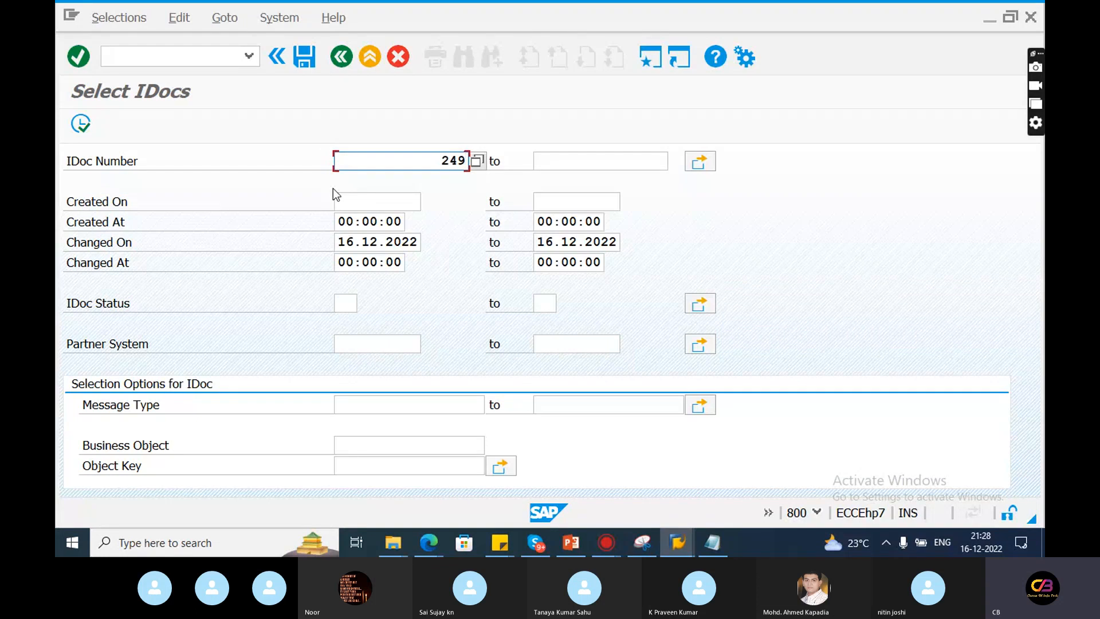
pyautogui.click(78, 57)
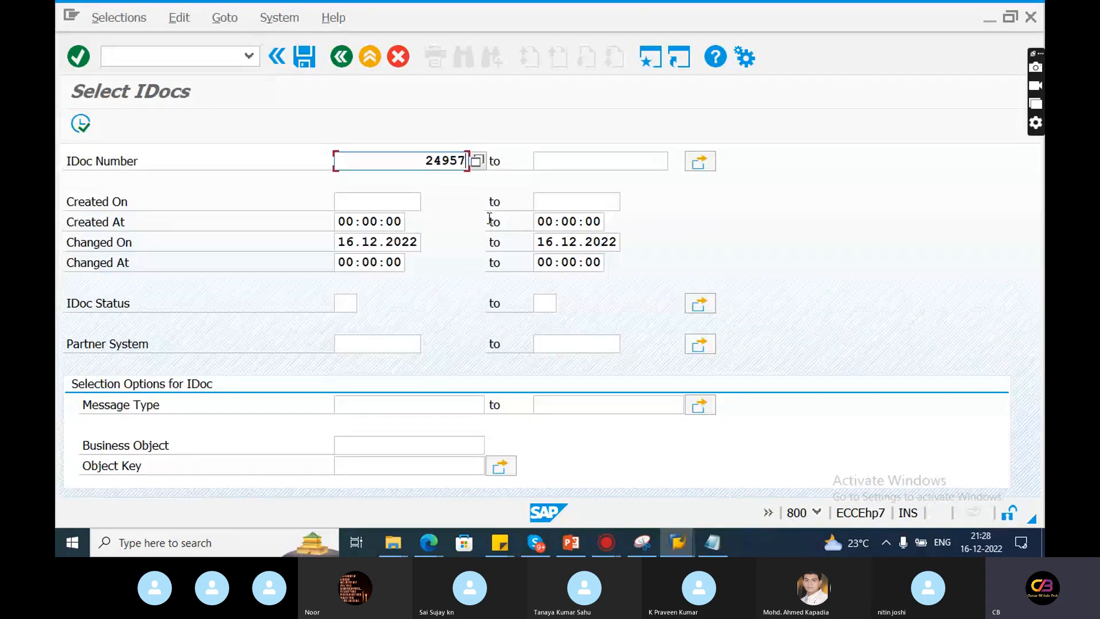
pyautogui.write('47')
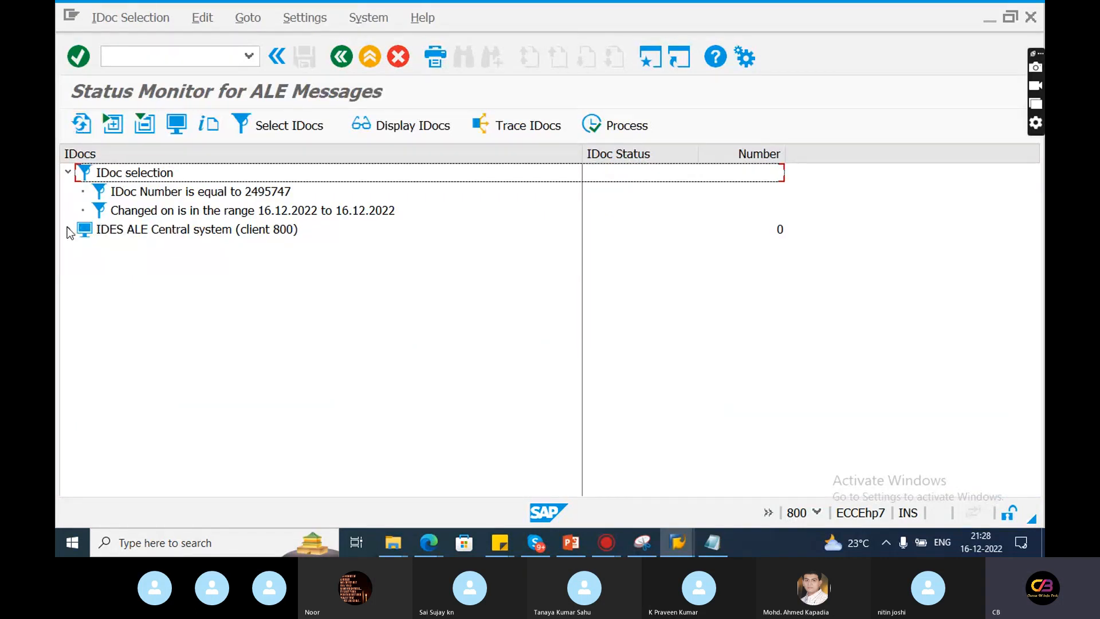
pyautogui.click(288, 125)
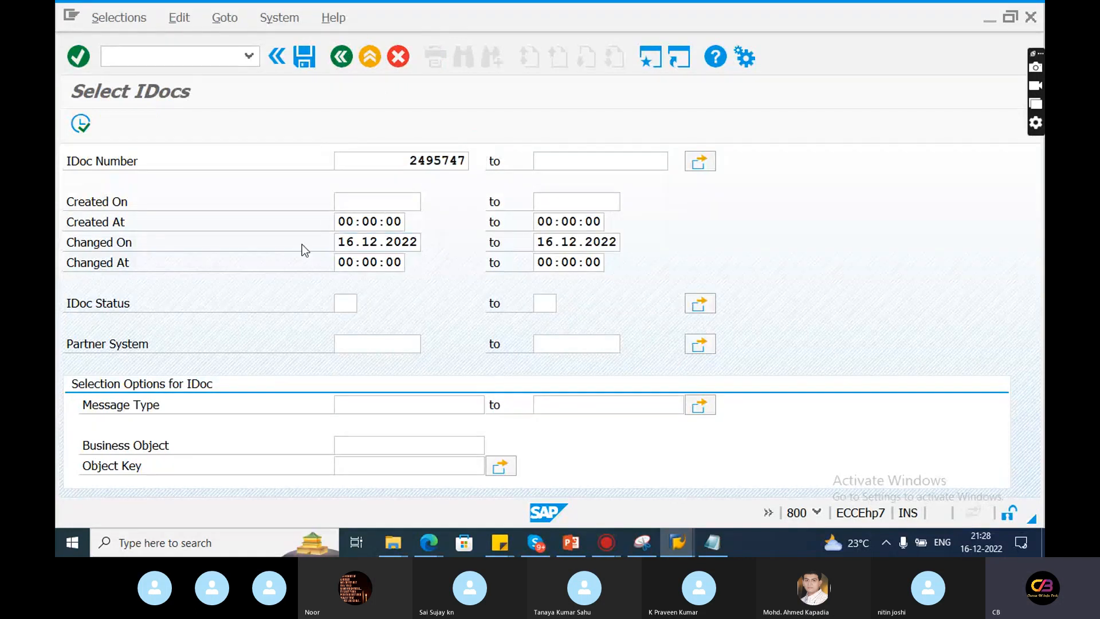
pyautogui.click(376, 242)
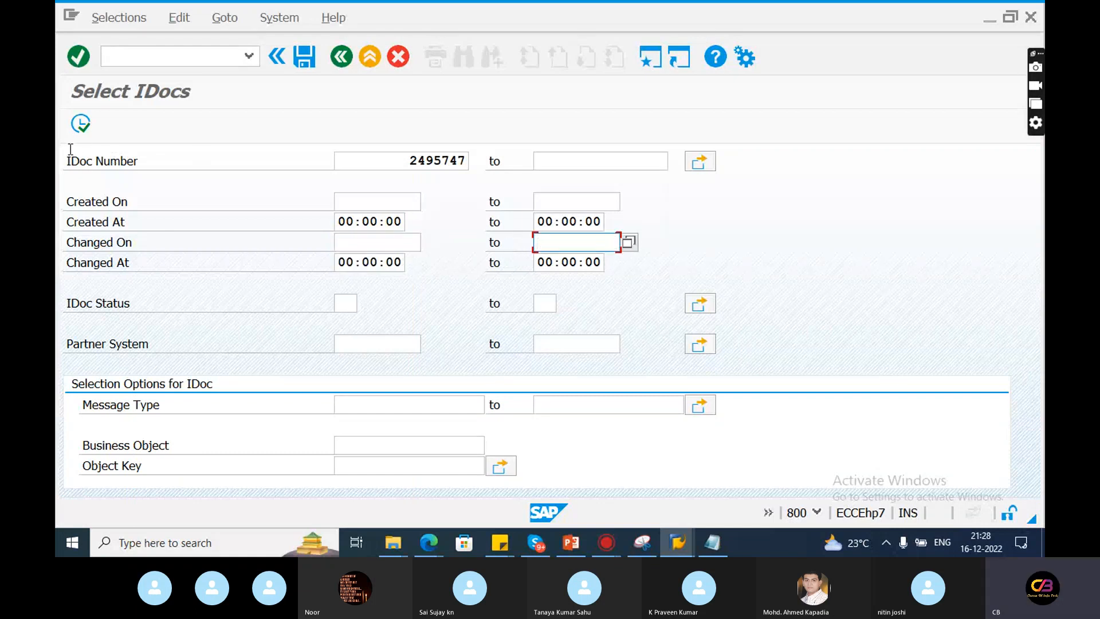
pyautogui.click(81, 124)
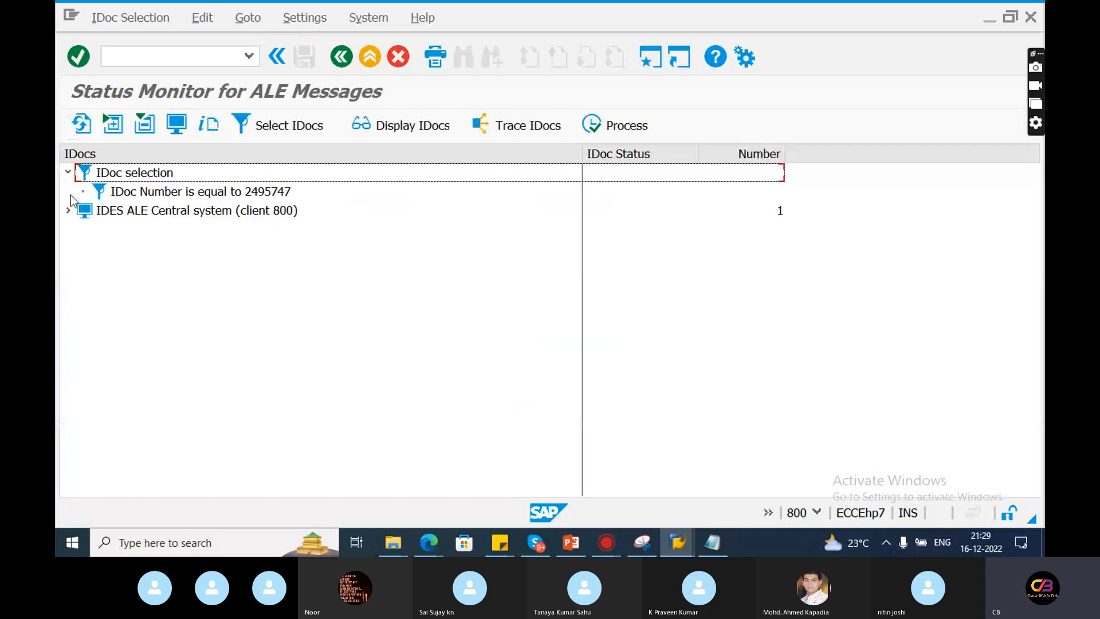
# Expand the monitor tree to the outbound status 26 syntax-check error entry
pyautogui.click(68, 211)
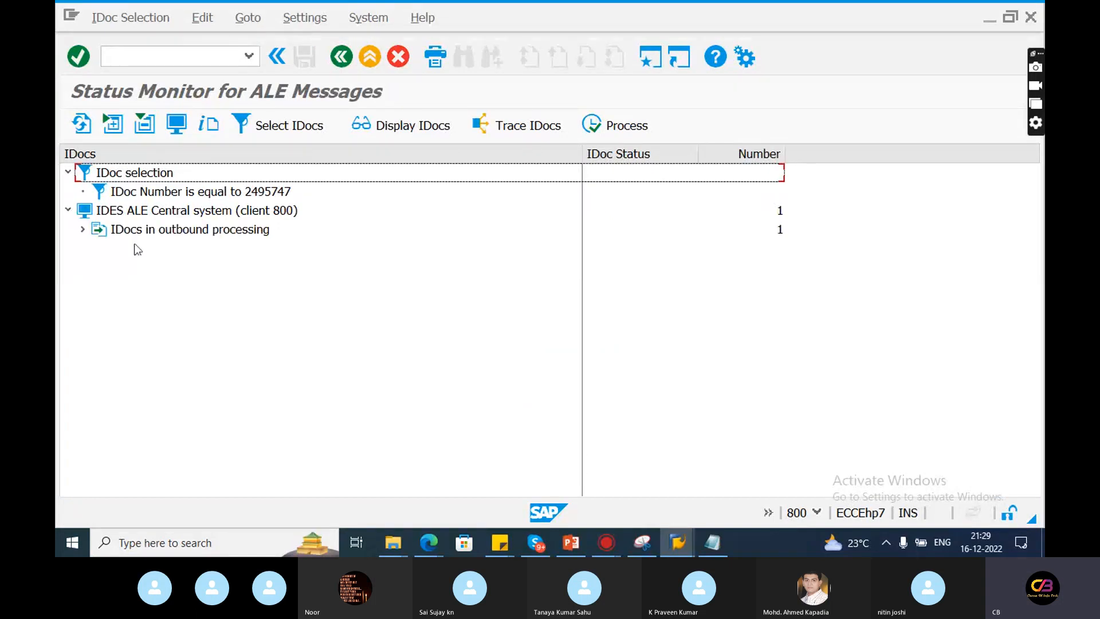
pyautogui.click(83, 229)
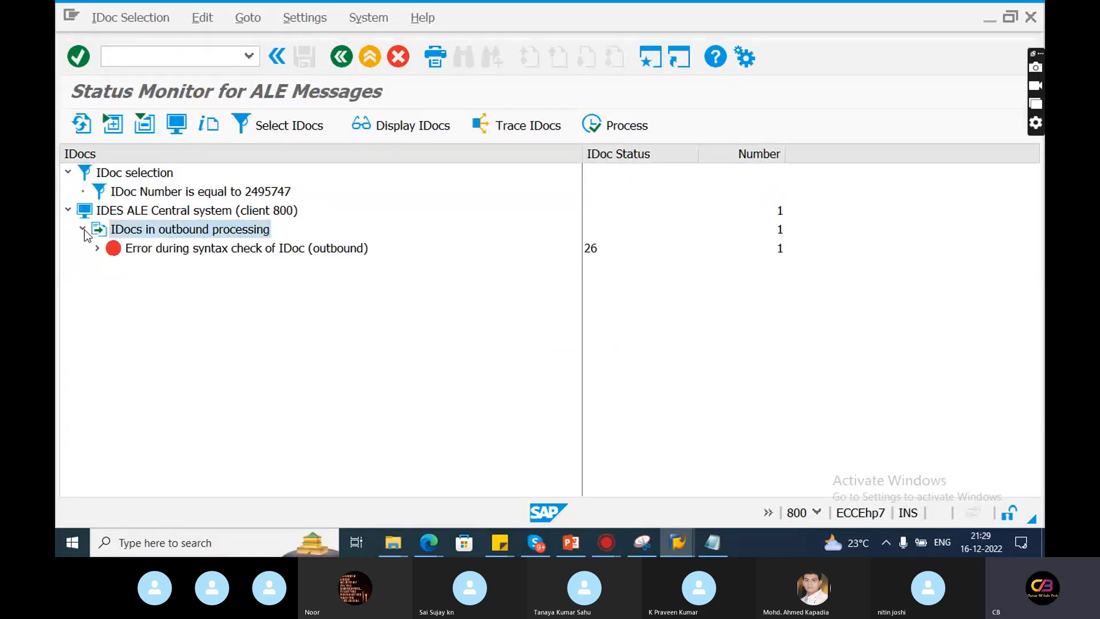
pyautogui.click(246, 247)
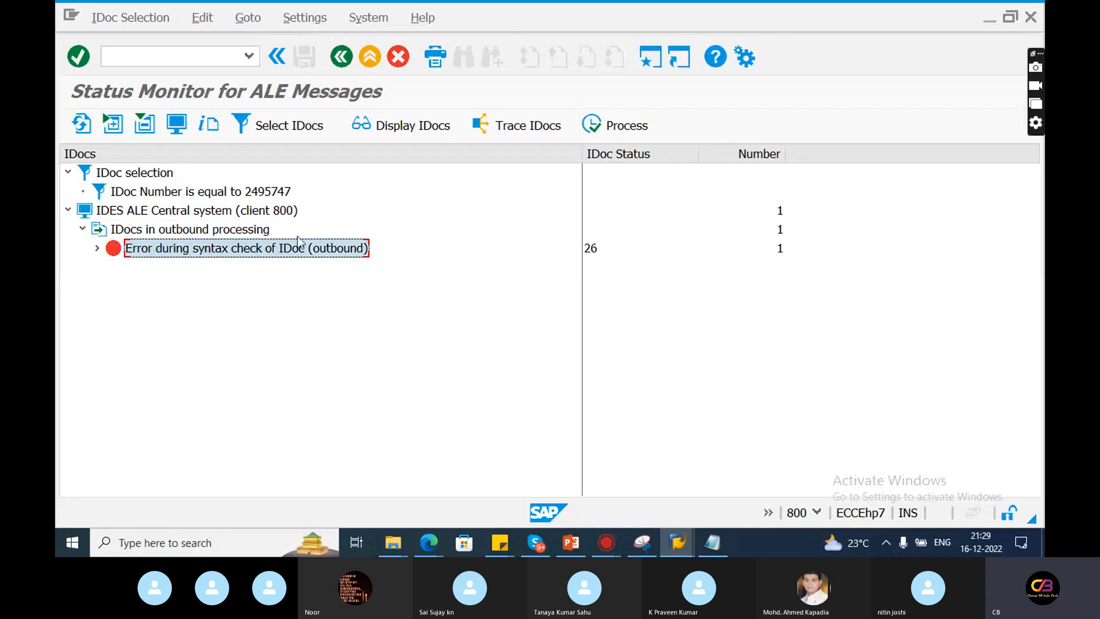
pyautogui.moveTo(198, 252)
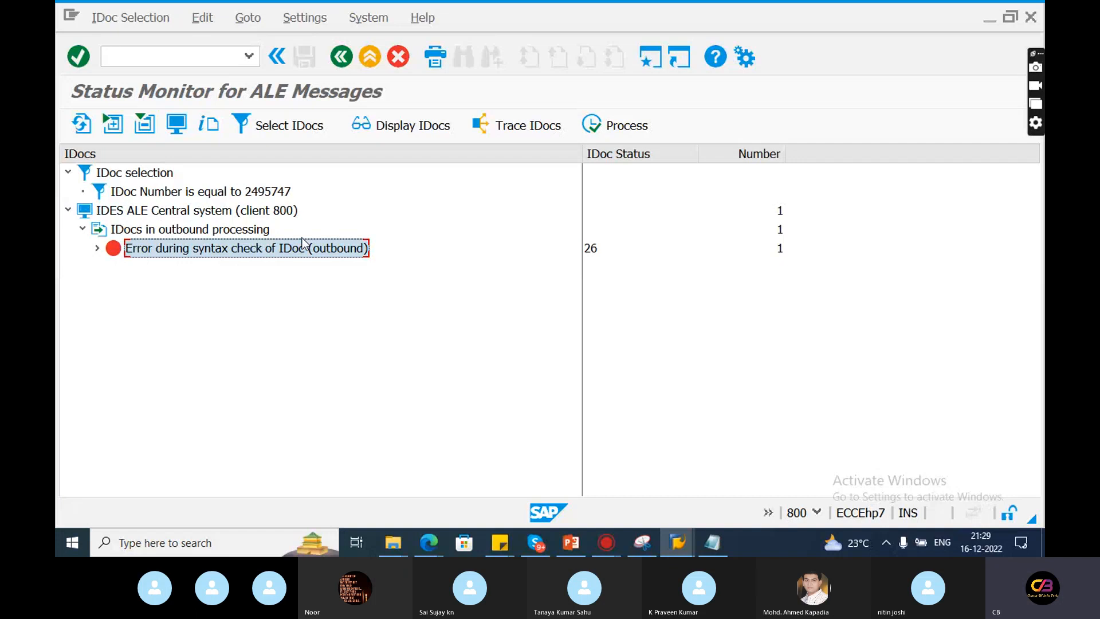
# Process IDoc 2495747, read the result's long text, and confirm status 03 in the monitor
pyautogui.click(616, 125)
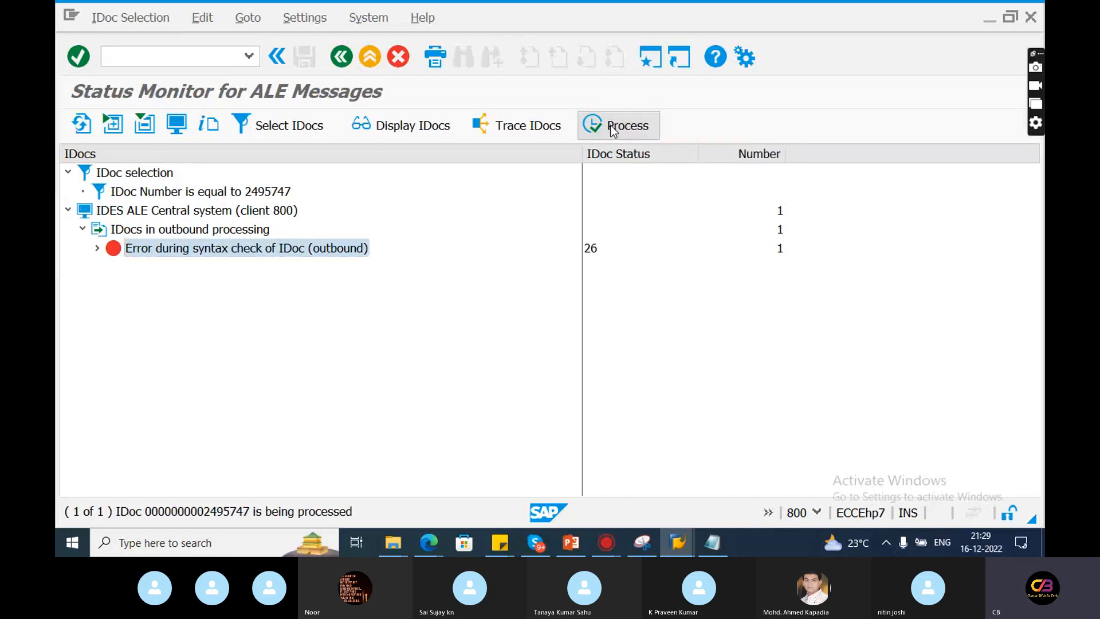
pyautogui.click(617, 125)
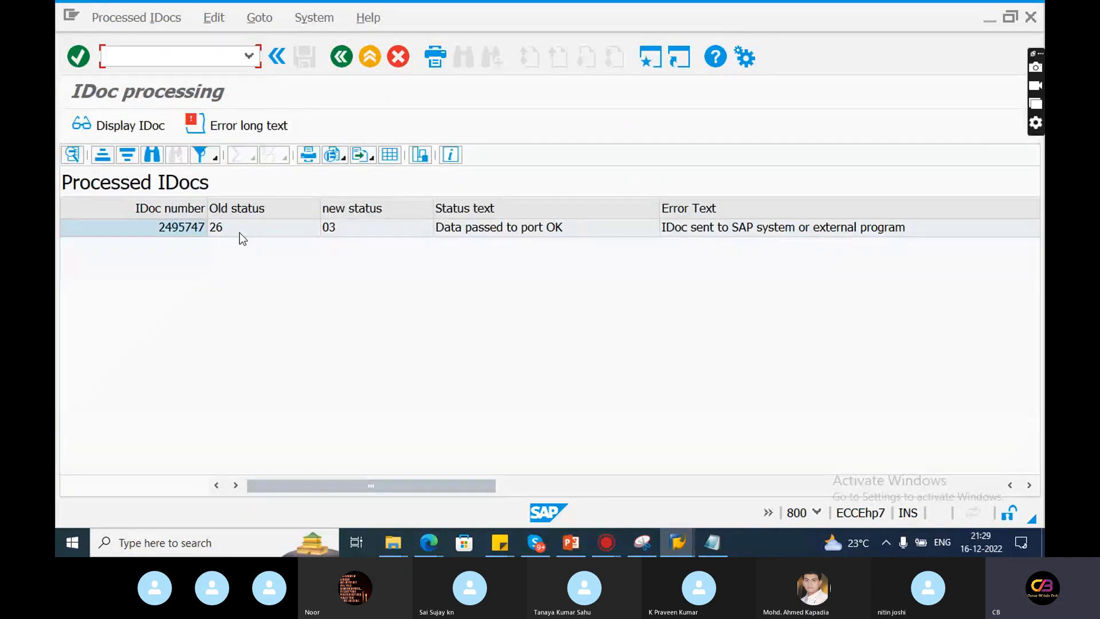
pyautogui.click(344, 227)
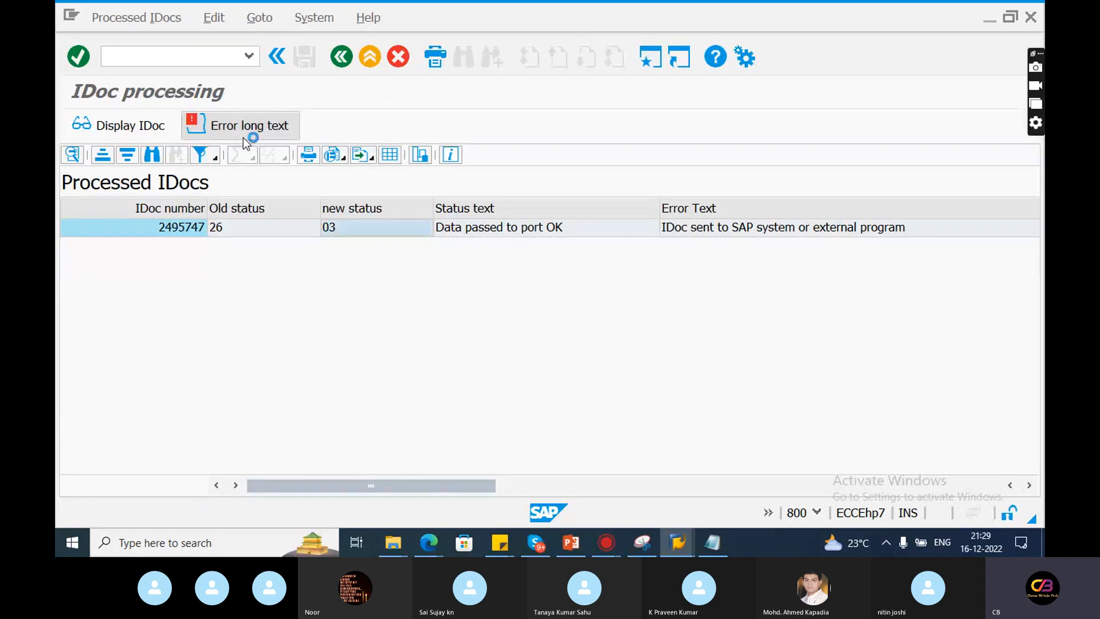
pyautogui.click(248, 125)
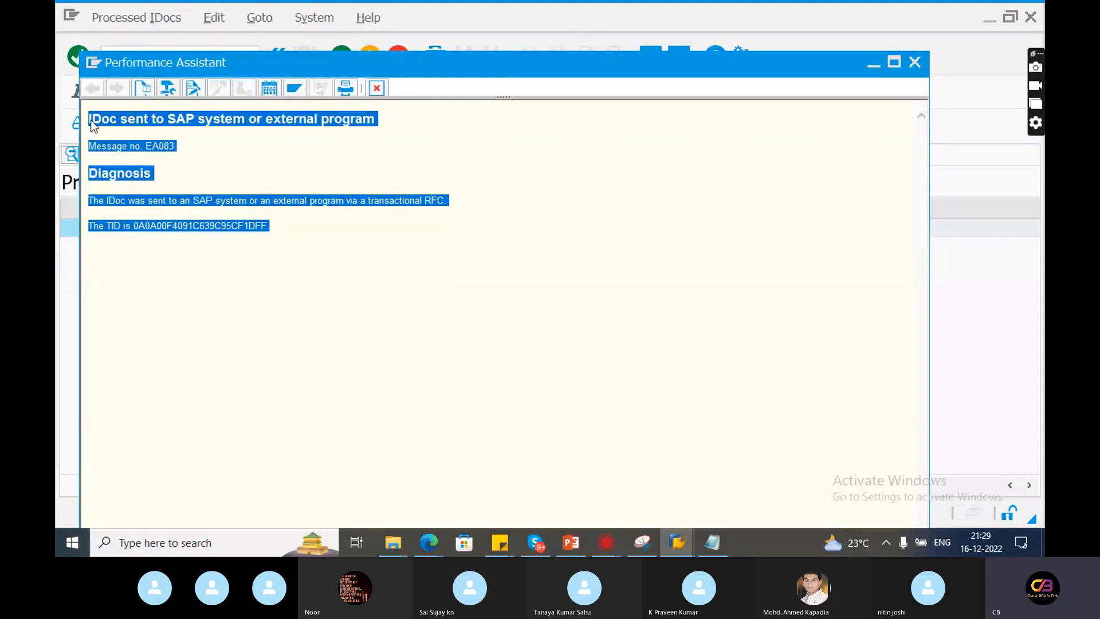
pyautogui.click(914, 62)
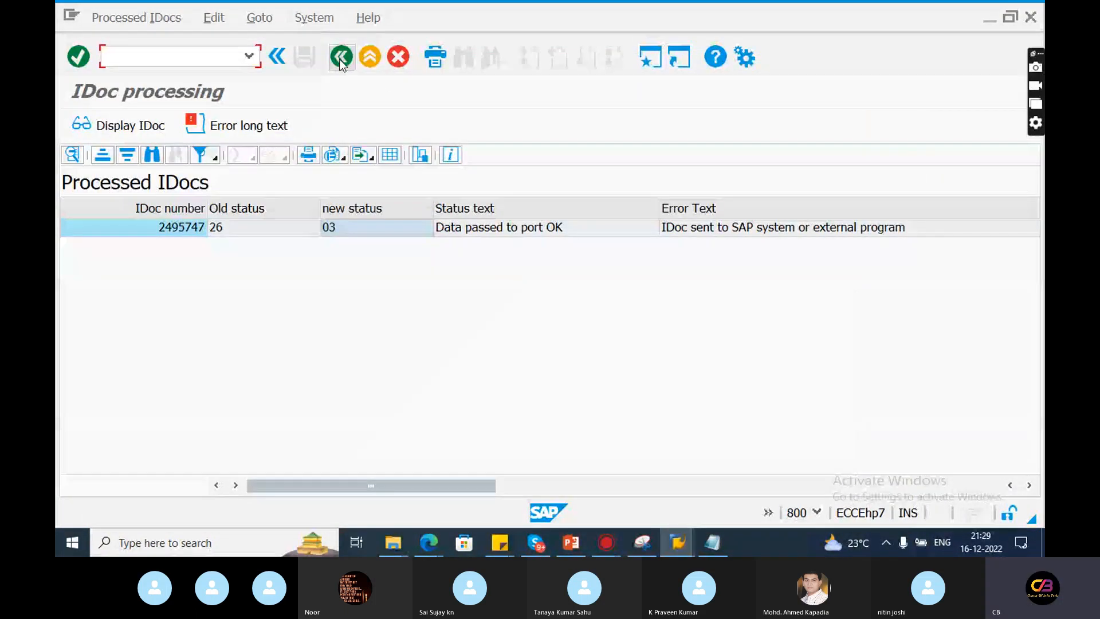
pyautogui.click(341, 56)
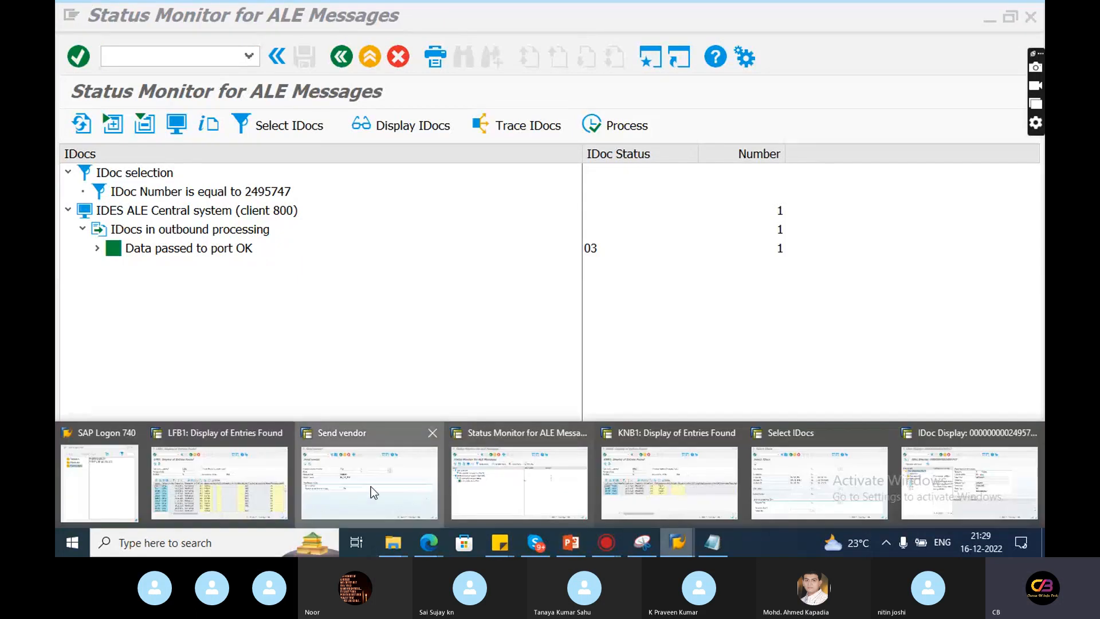
pyautogui.click(367, 482)
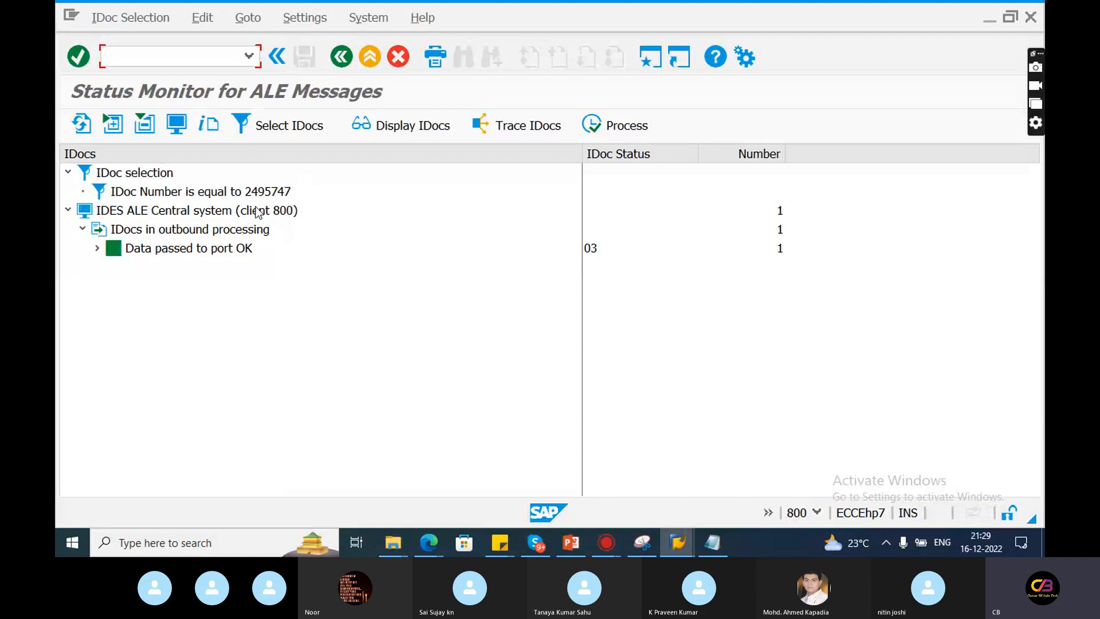
# Search WE02 for IDoc 2495747, dismiss 'No IDocs selected', and list IDocs created on 16.12.2022
pyautogui.click(198, 191)
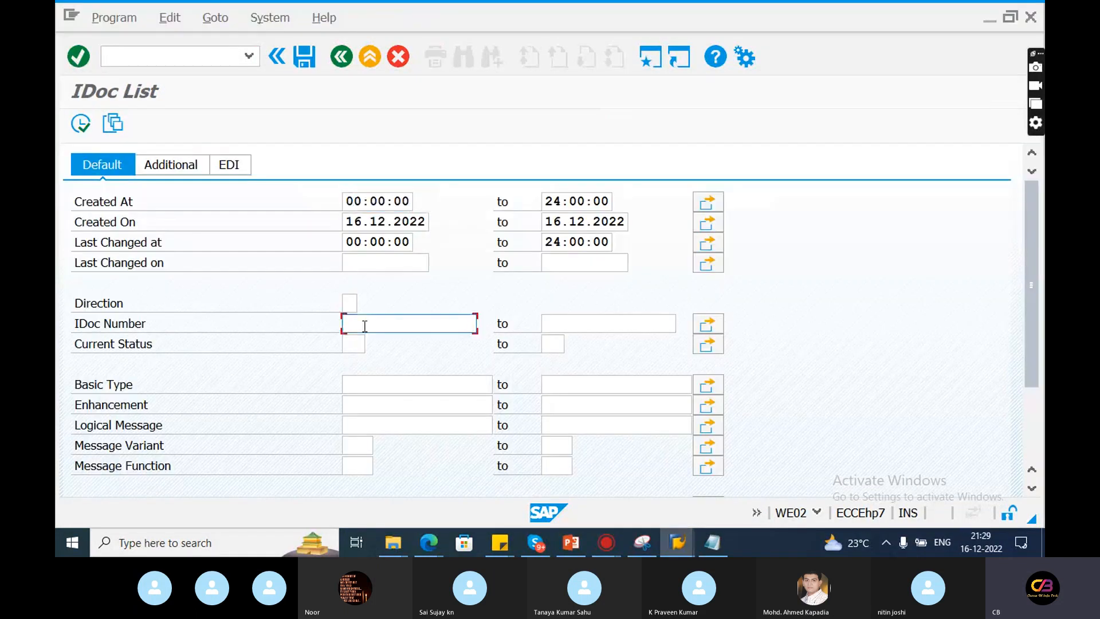
pyautogui.write('2')
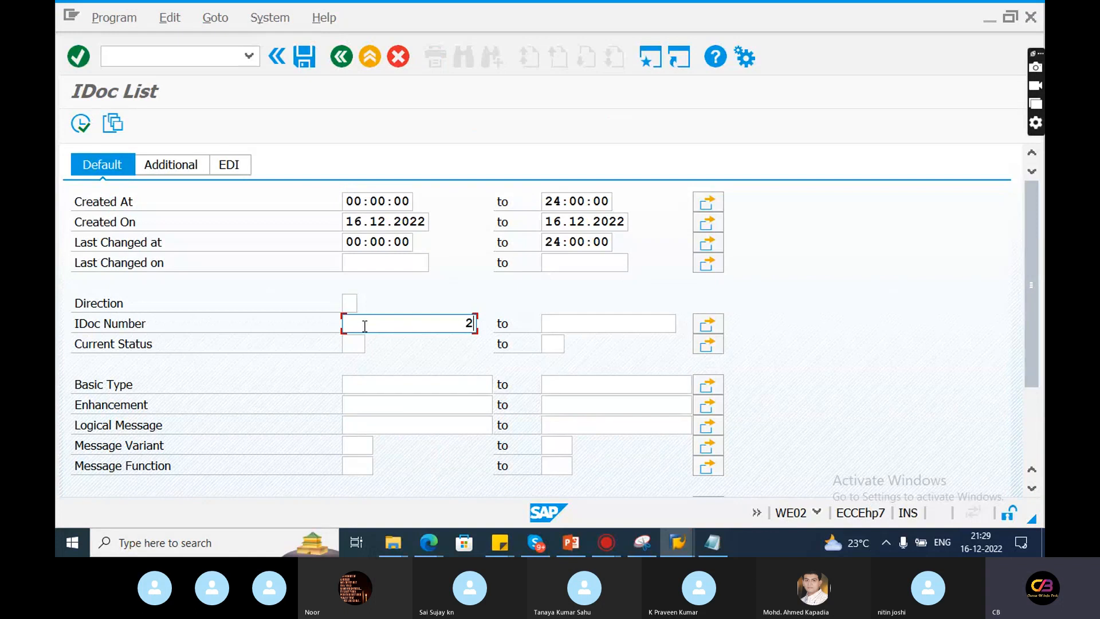
pyautogui.write('4')
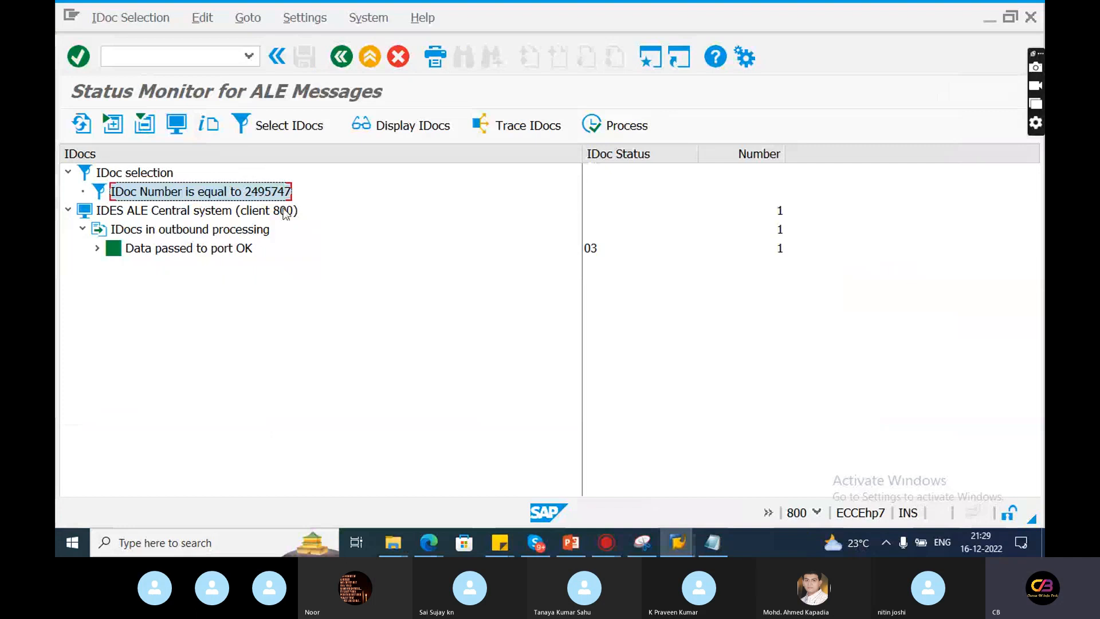
pyautogui.click(400, 125)
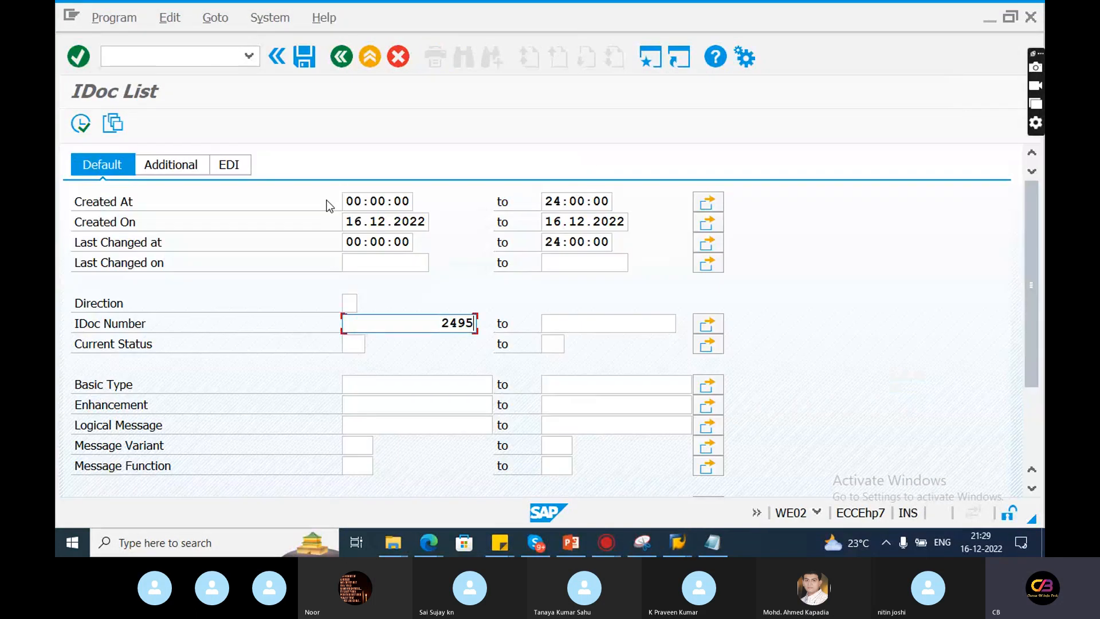
pyautogui.write('747')
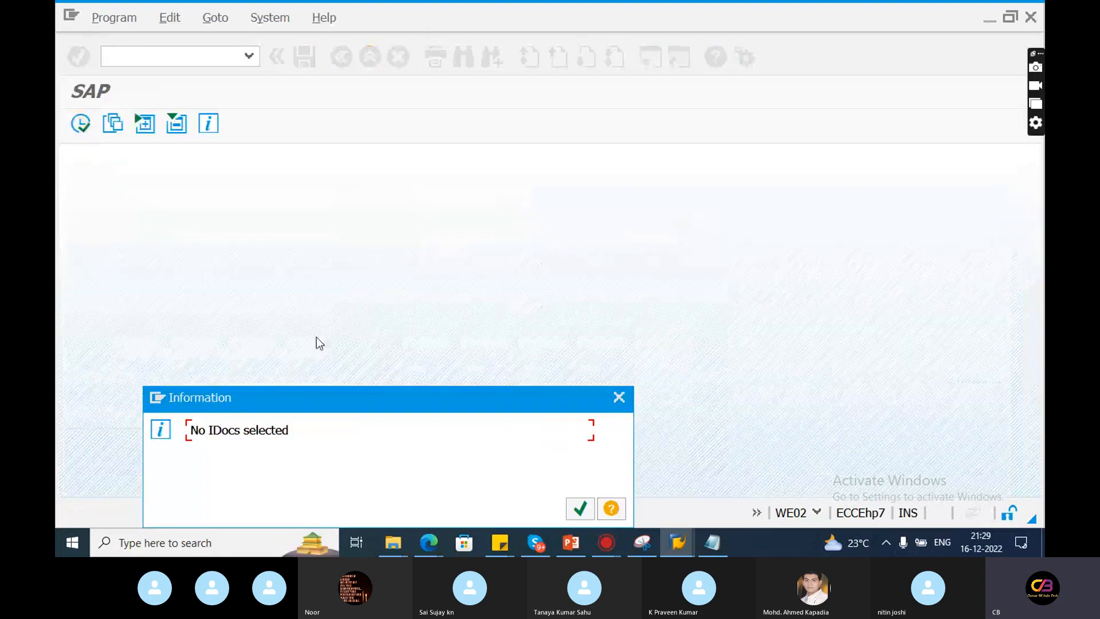
pyautogui.click(580, 507)
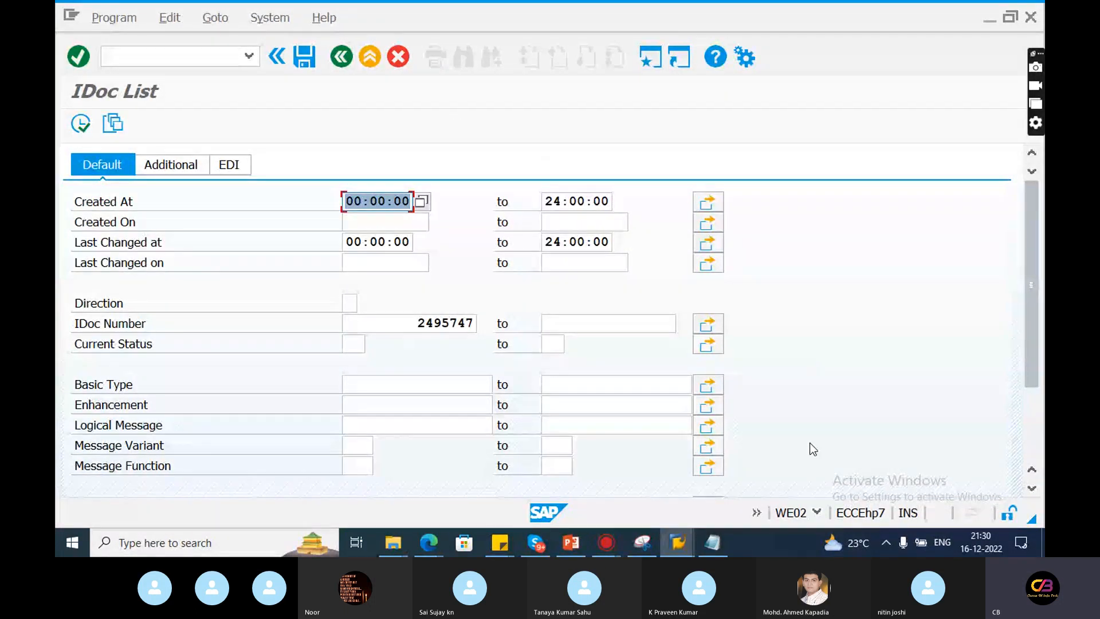
pyautogui.moveTo(796, 522)
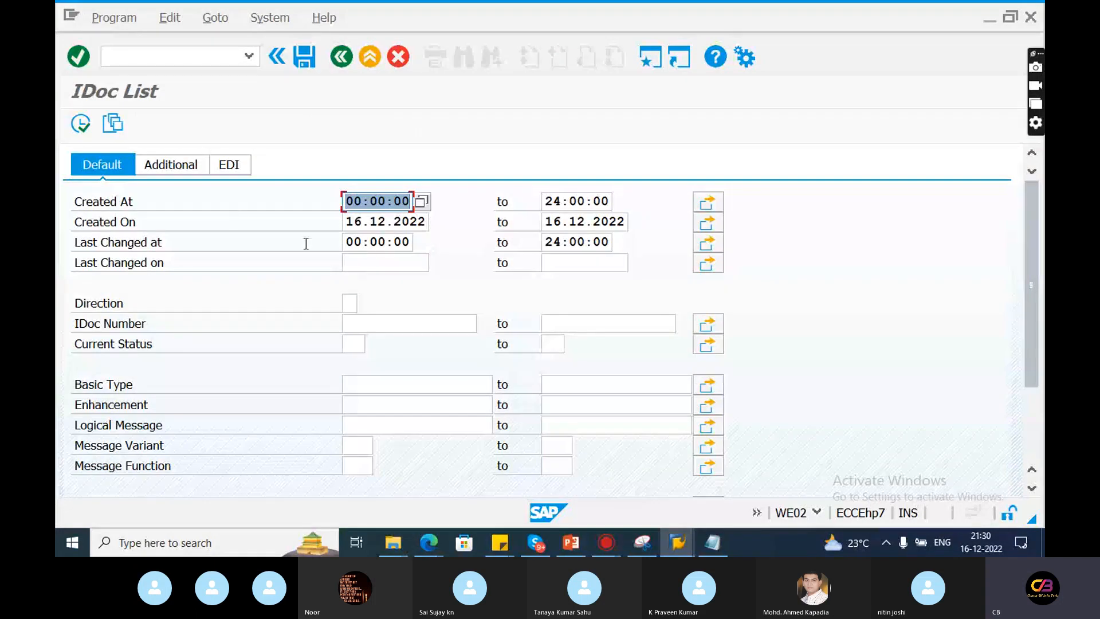
pyautogui.click(80, 123)
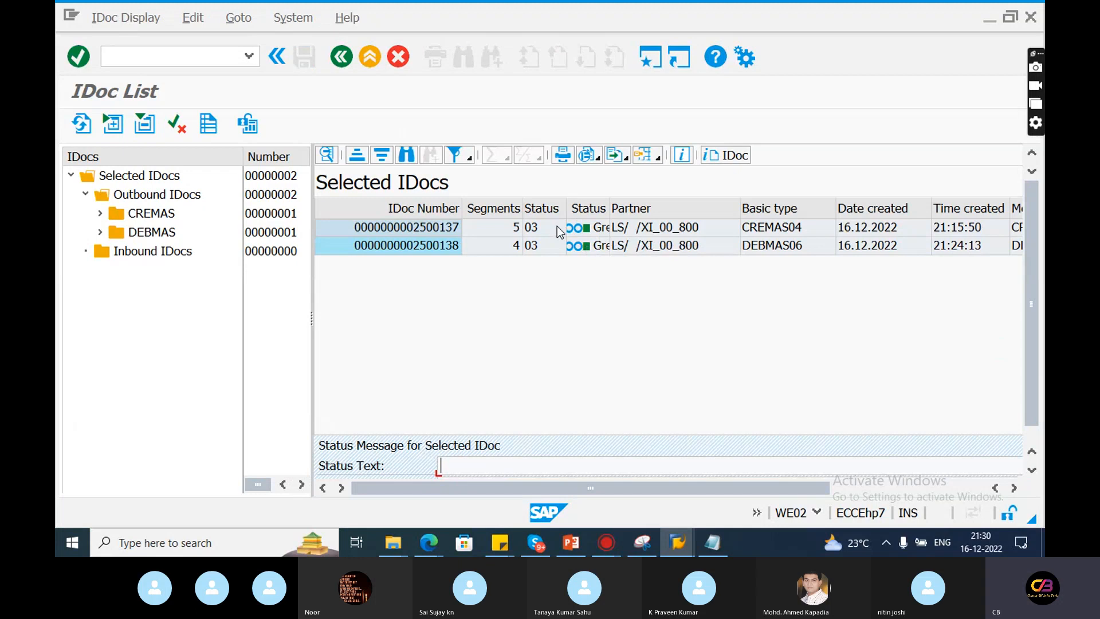
# Inspect CREMAS IDoc 2500137's data records, dismiss the maximum-sessions message, and switch to the Status Monitor
pyautogui.doubleClick(405, 227)
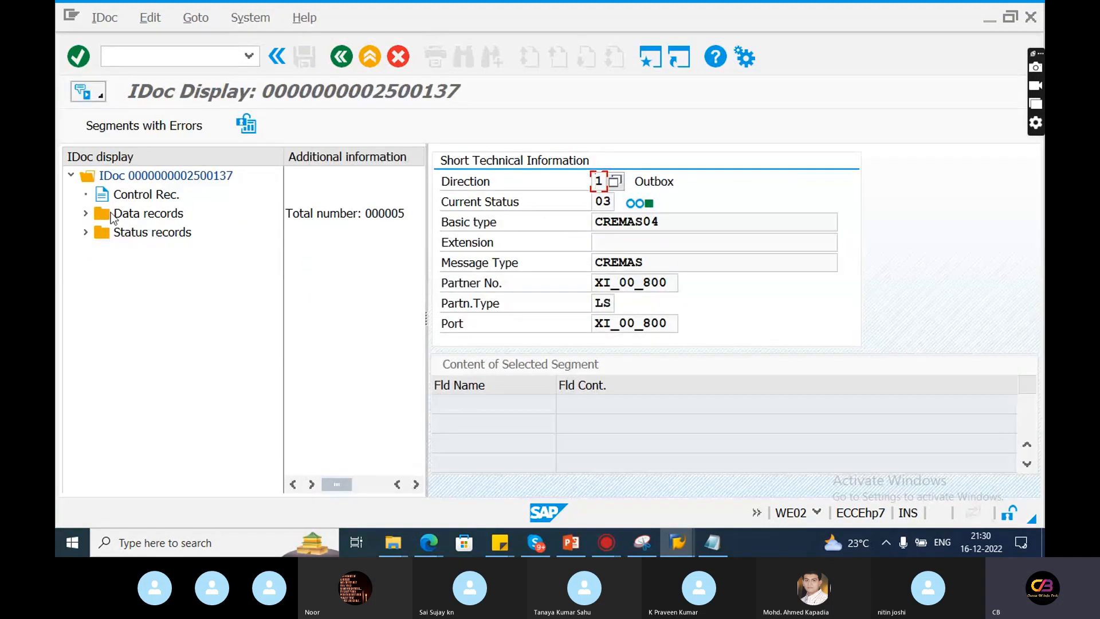
pyautogui.click(86, 213)
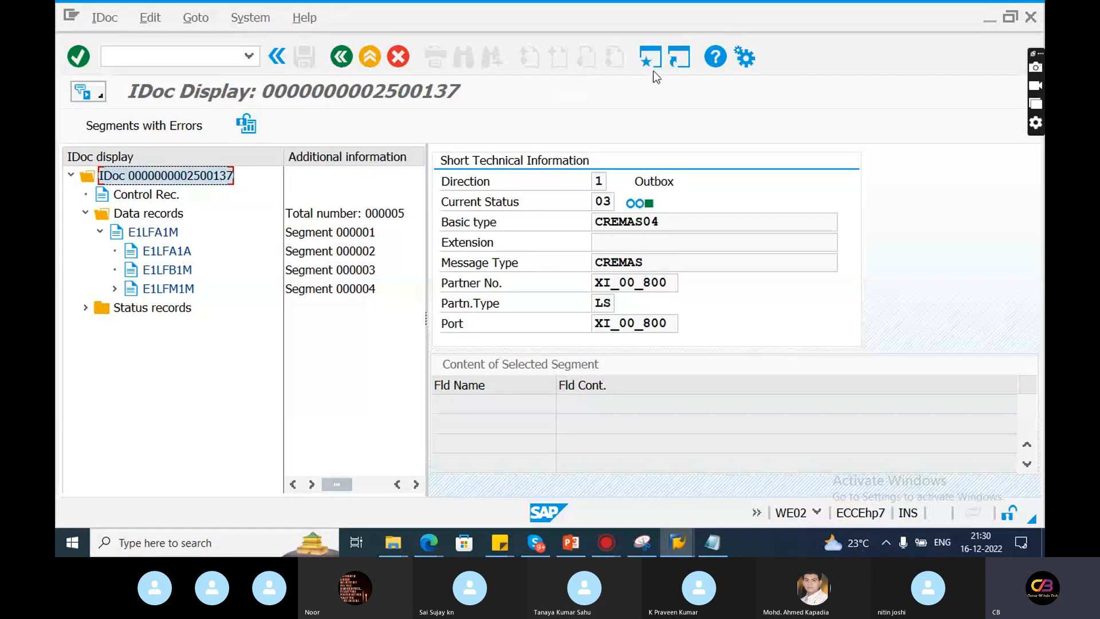
pyautogui.click(649, 56)
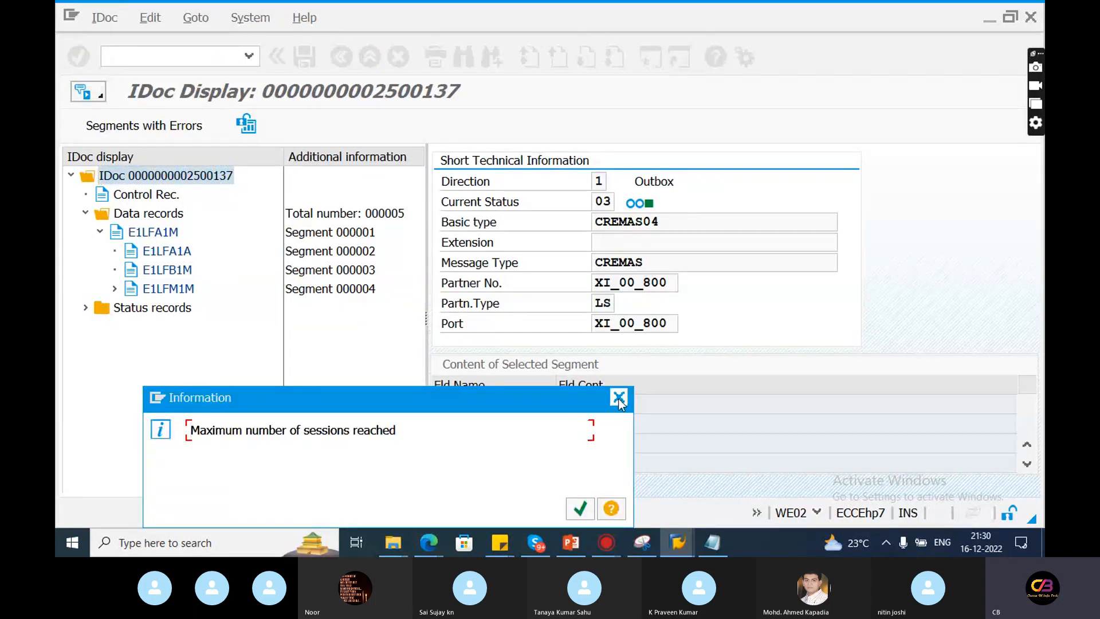
pyautogui.click(618, 397)
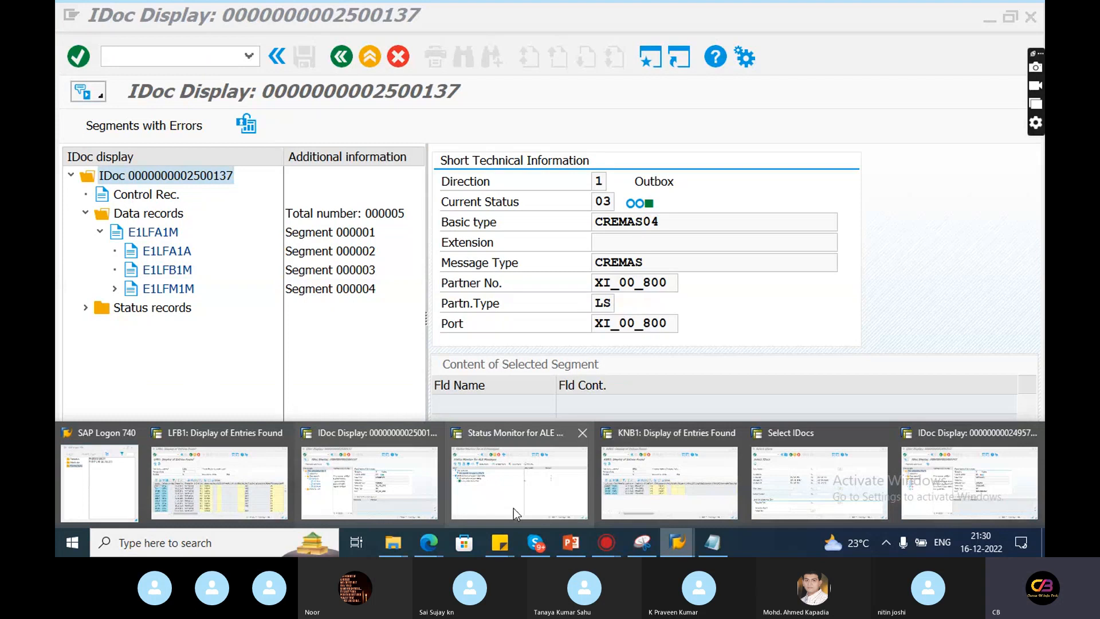
pyautogui.click(519, 482)
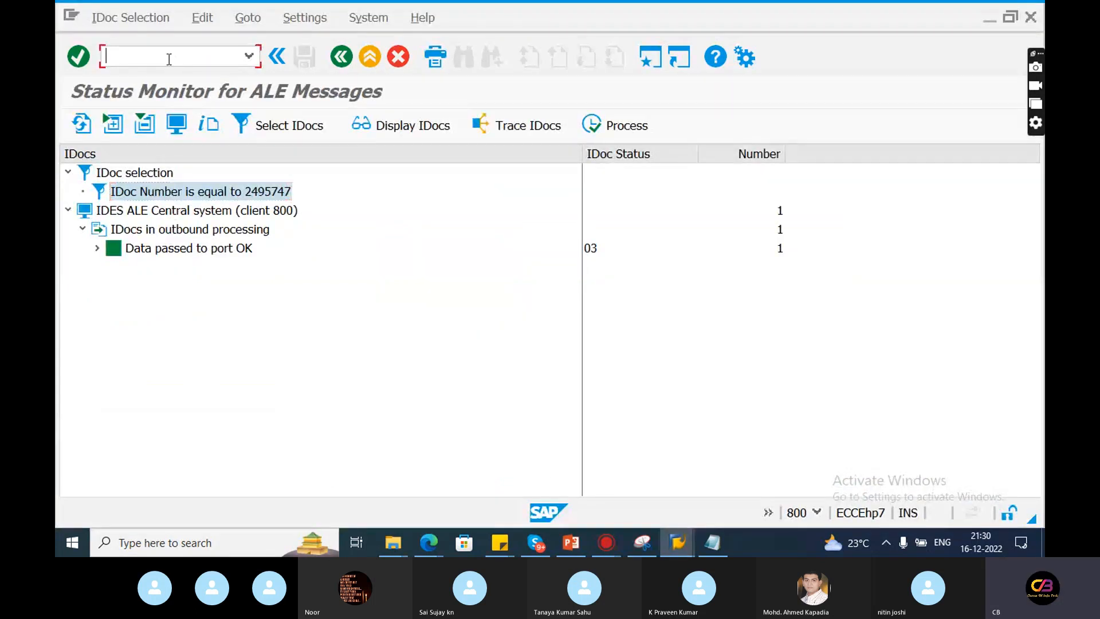
# Load IDoc 2500137 as template in WE19 and expand its E1LFA1M and E1LFM1M segments
pyautogui.write('/nwe')
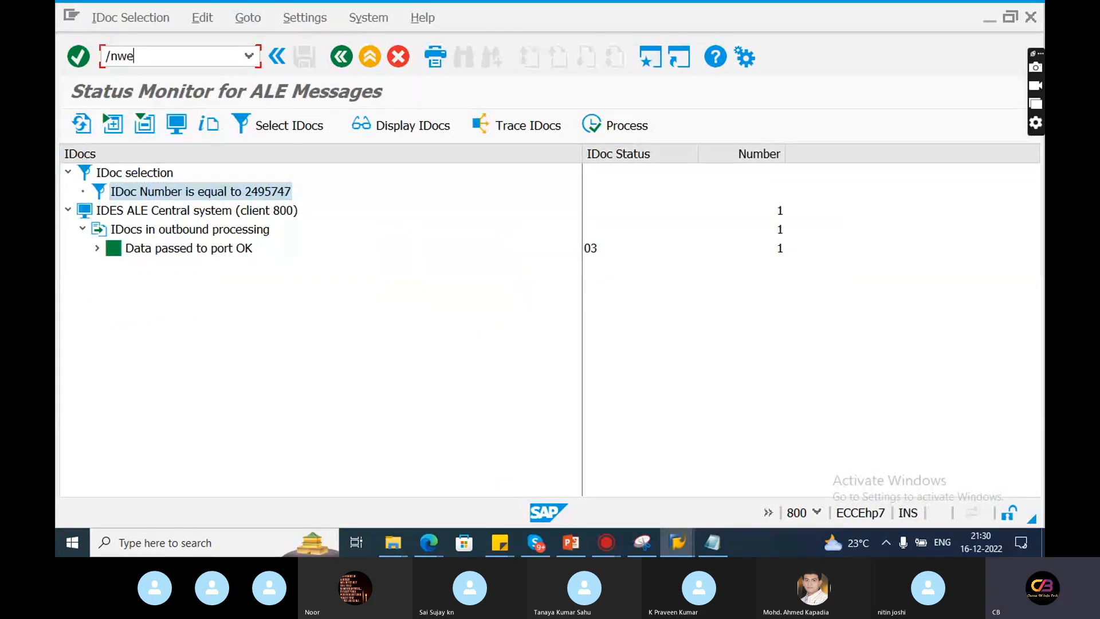
pyautogui.write('19')
pyautogui.write('2500')
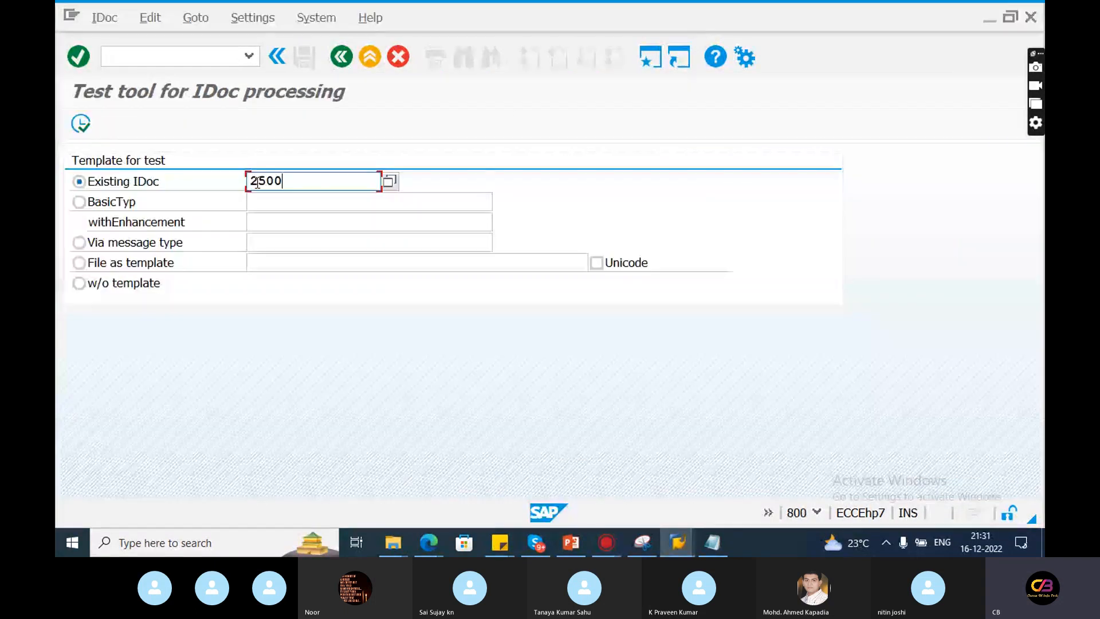
pyautogui.write('137')
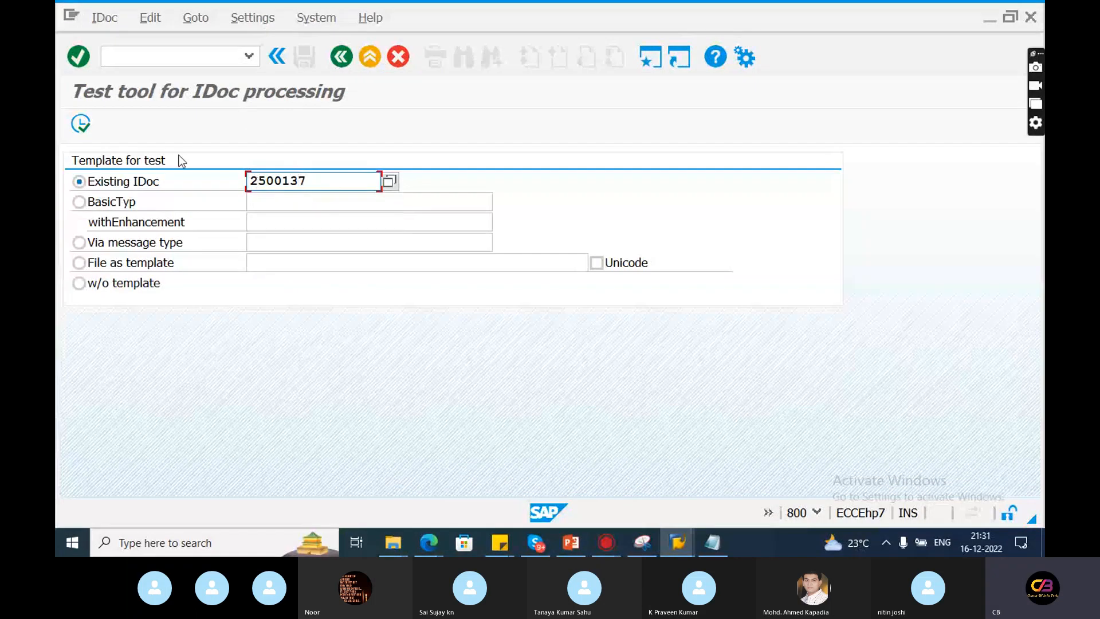
pyautogui.click(80, 124)
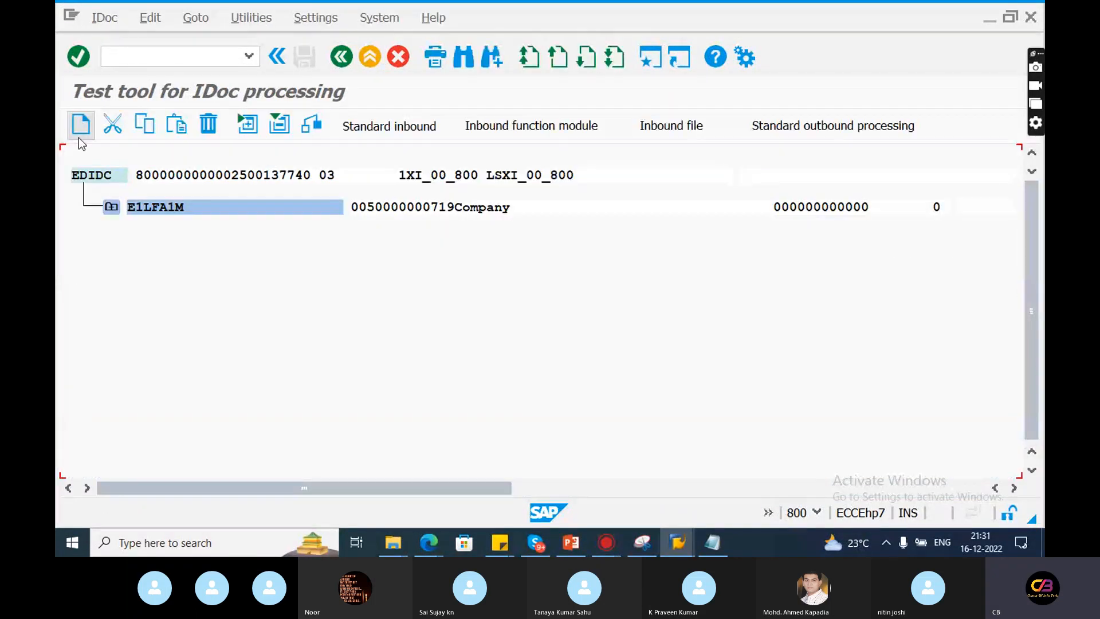
pyautogui.click(111, 206)
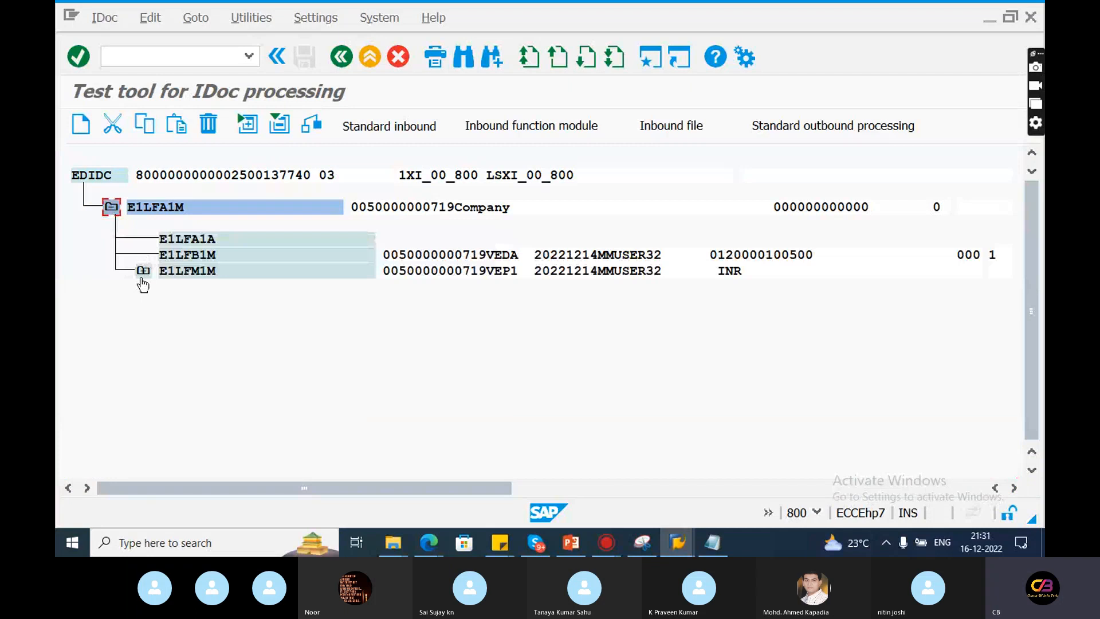
pyautogui.click(142, 270)
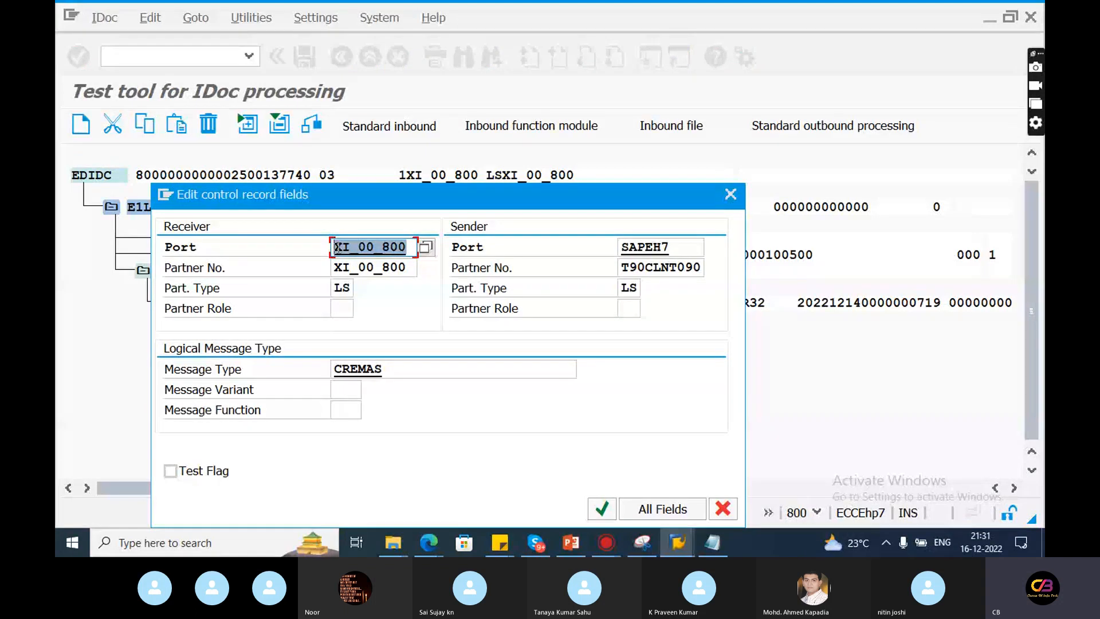
# Review the control record's message type and sender partner, leaving it unchanged
pyautogui.click(341, 288)
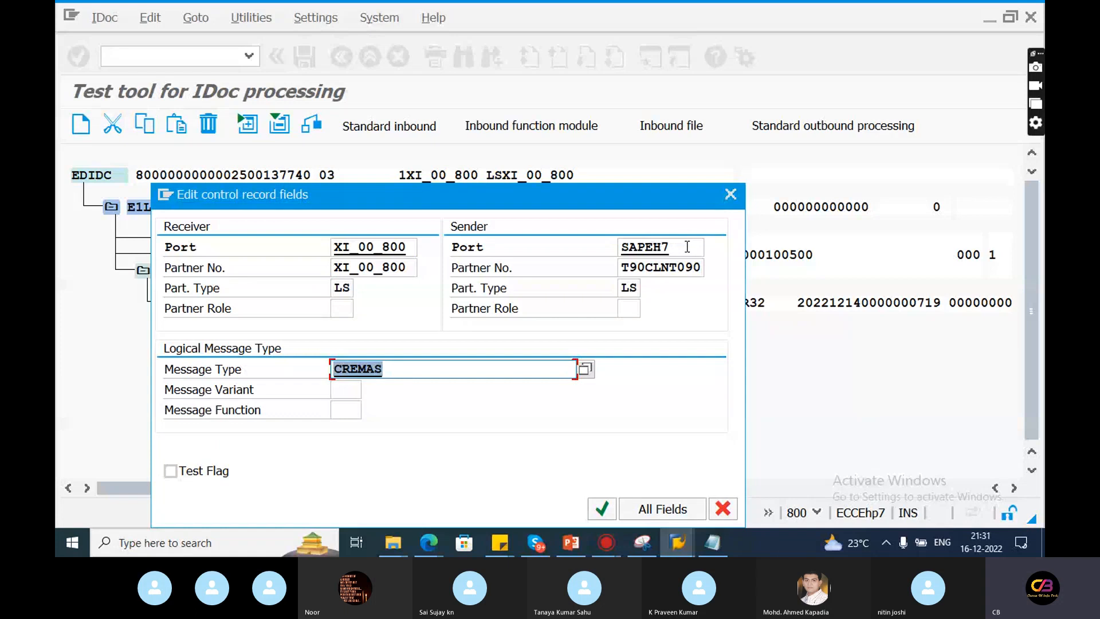
pyautogui.click(660, 267)
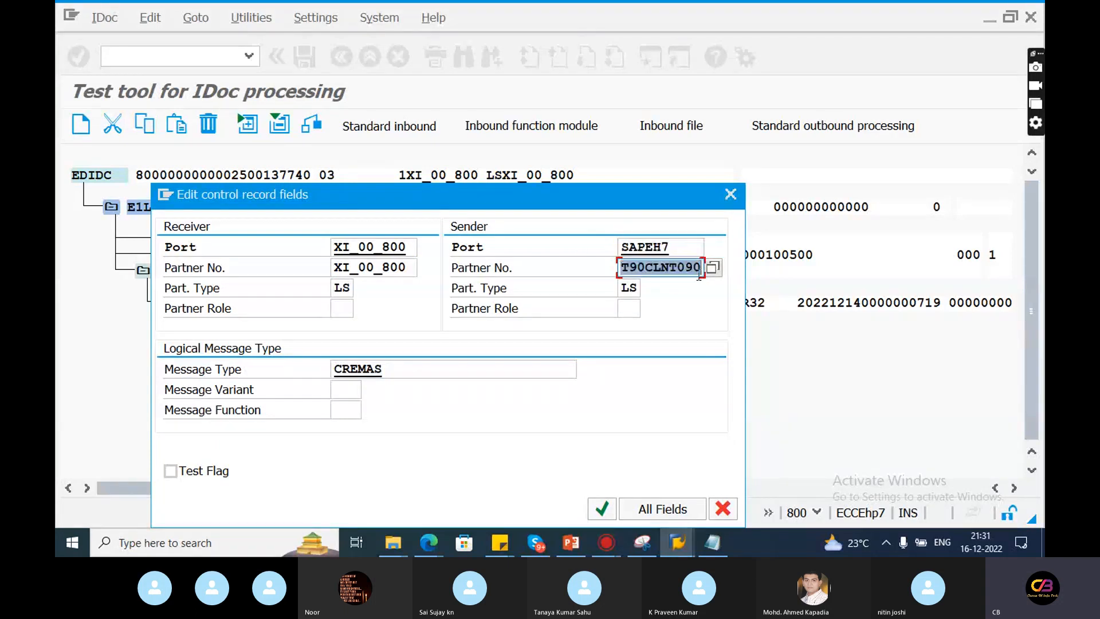
pyautogui.click(600, 508)
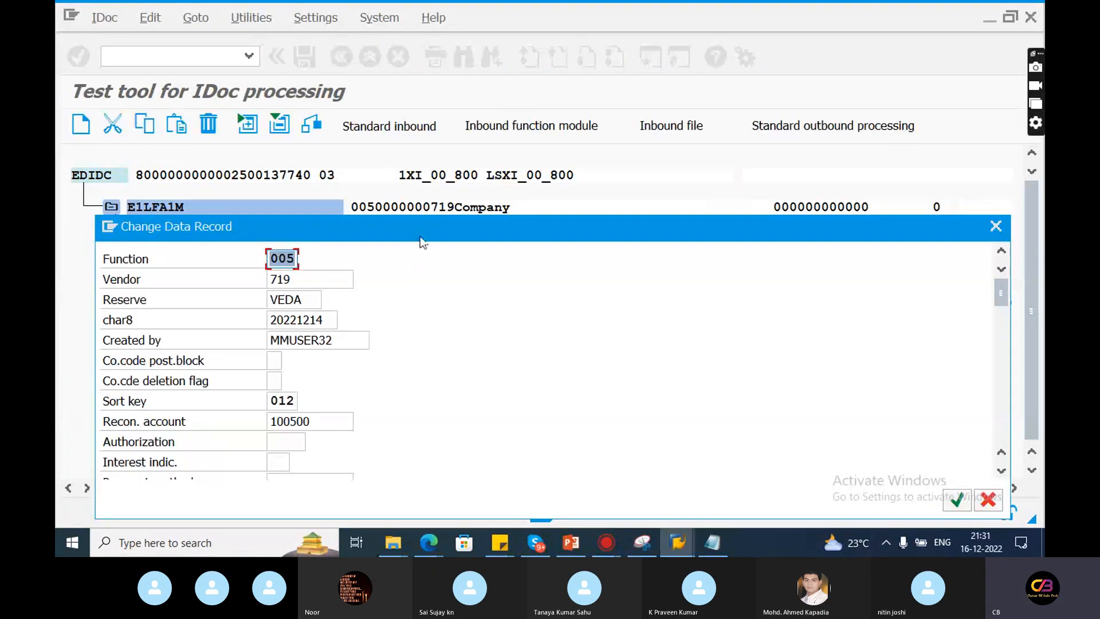
# Set the E1LFB1M segment's vendor to 718 and sort key to 011
pyautogui.click(309, 279)
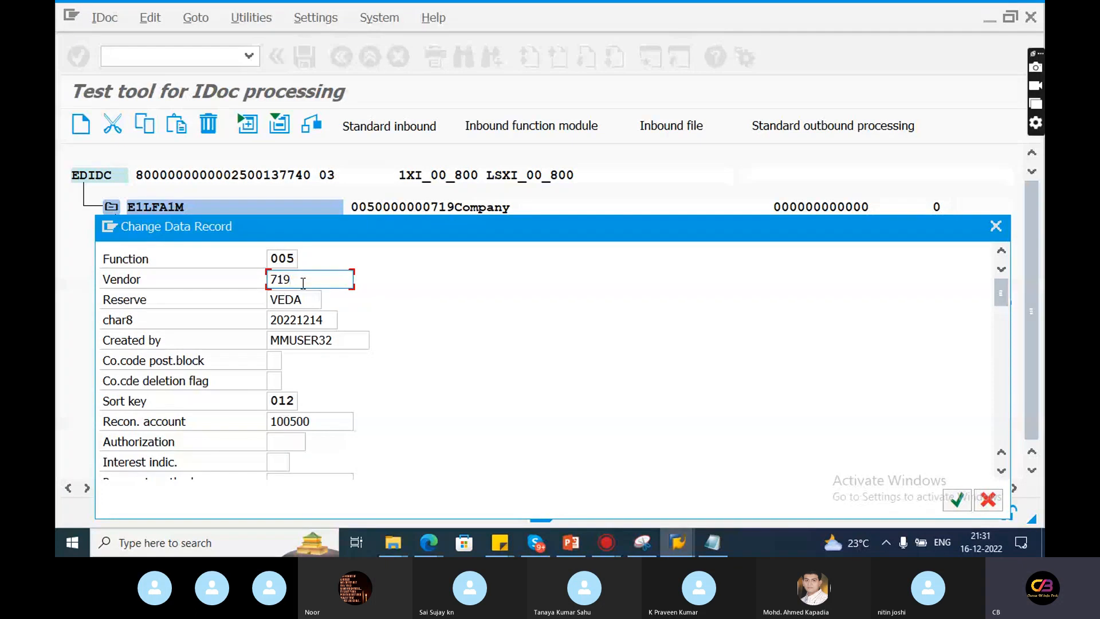
pyautogui.write('718')
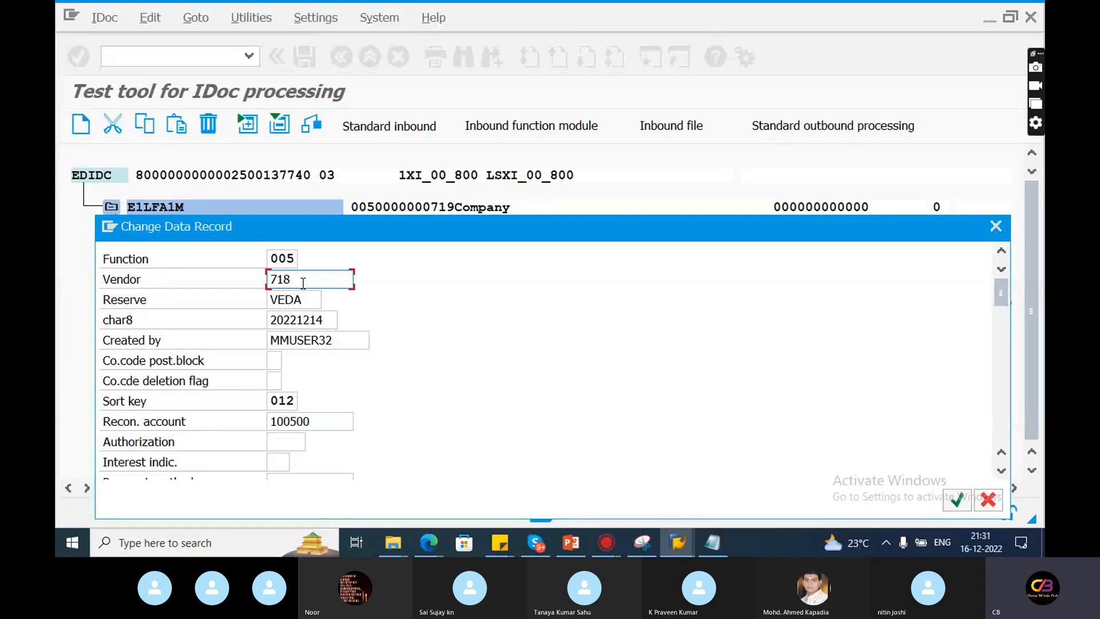
pyautogui.click(282, 401)
pyautogui.write('011')
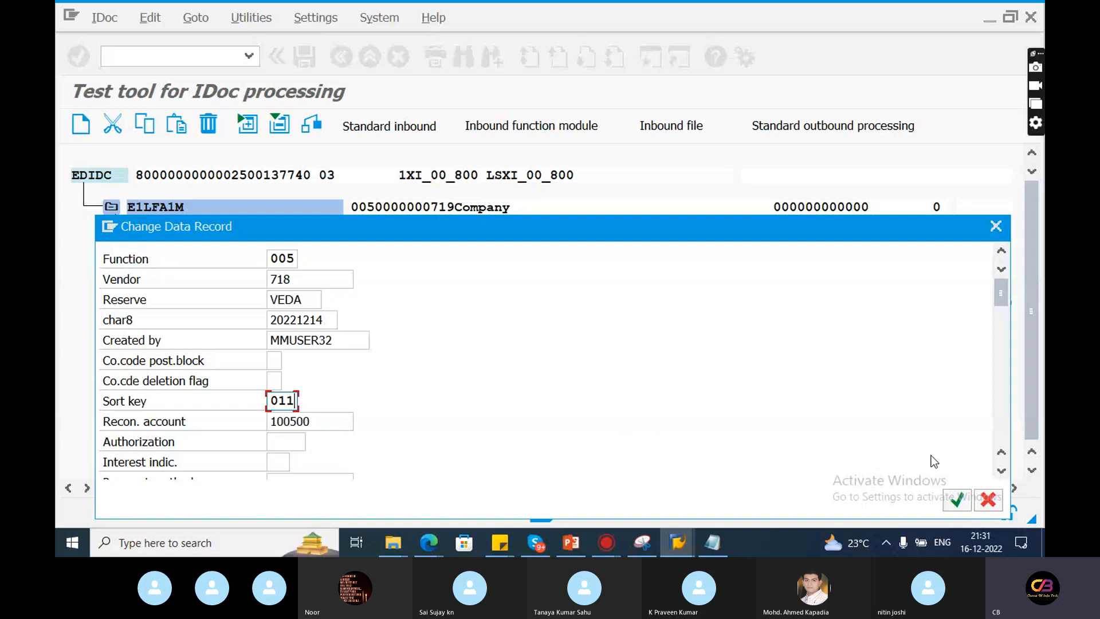
pyautogui.click(955, 498)
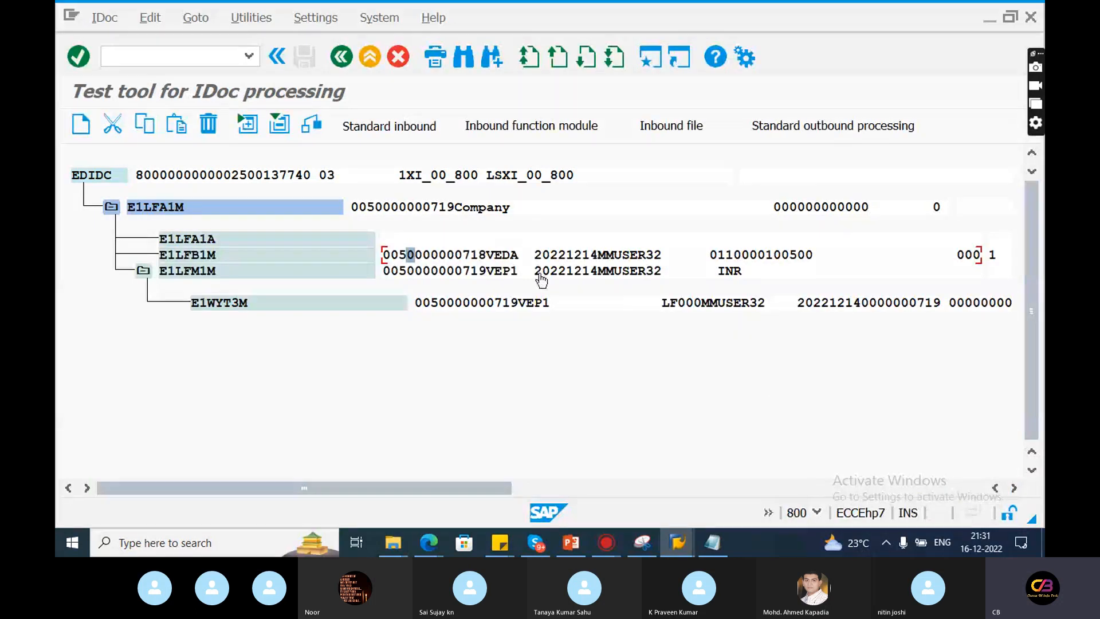
pyautogui.moveTo(637, 218)
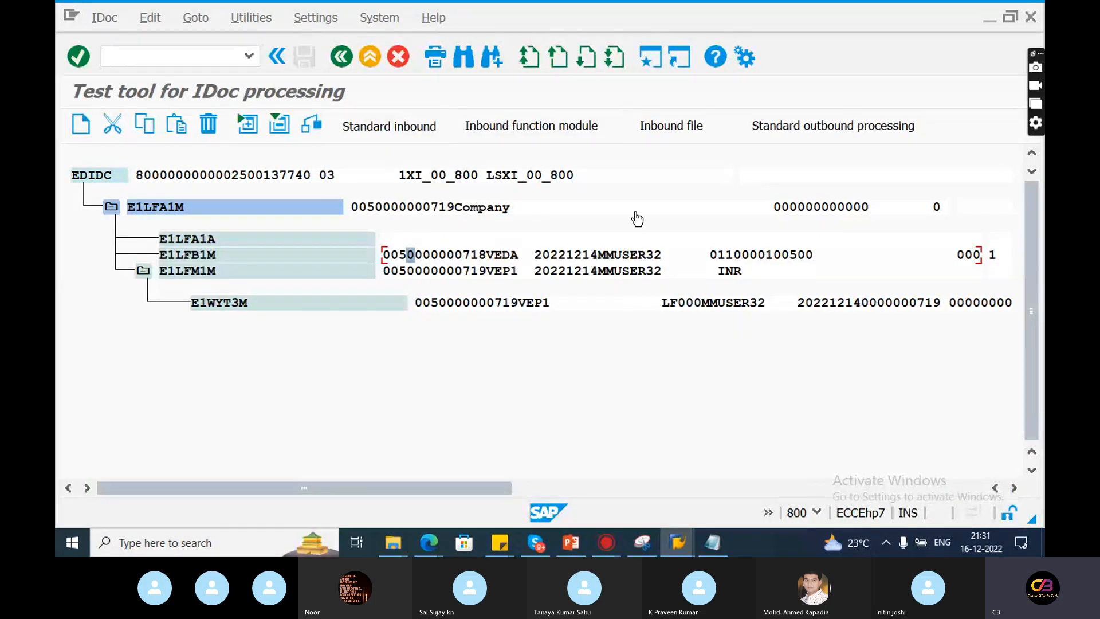
pyautogui.moveTo(797, 141)
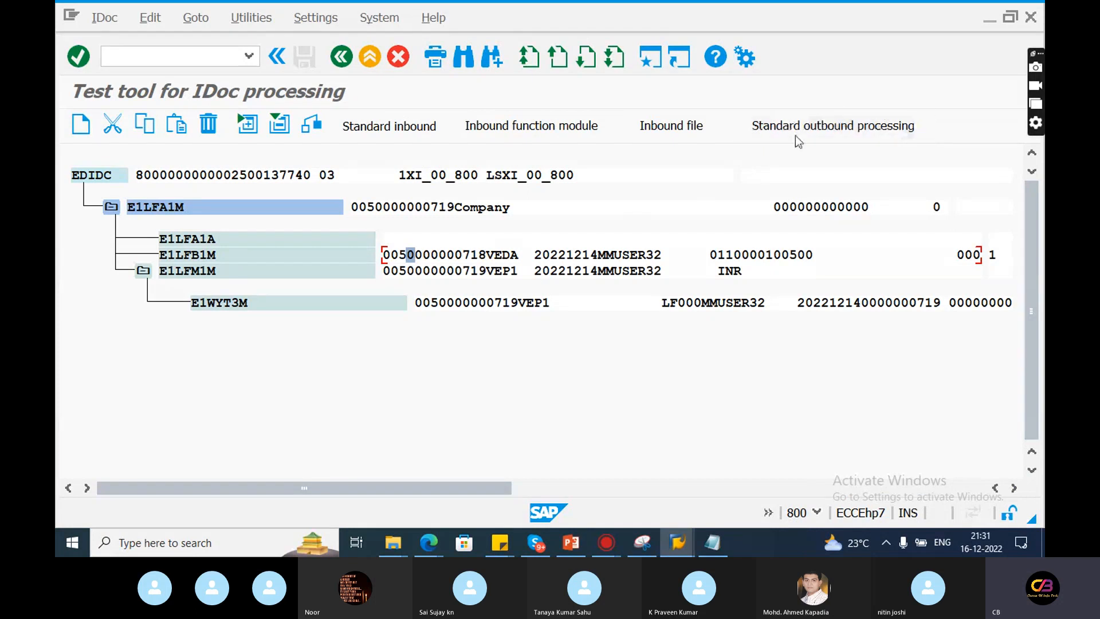
# Send the test IDoc via standard outbound processing and note the new IDoc number 2500139
pyautogui.click(833, 126)
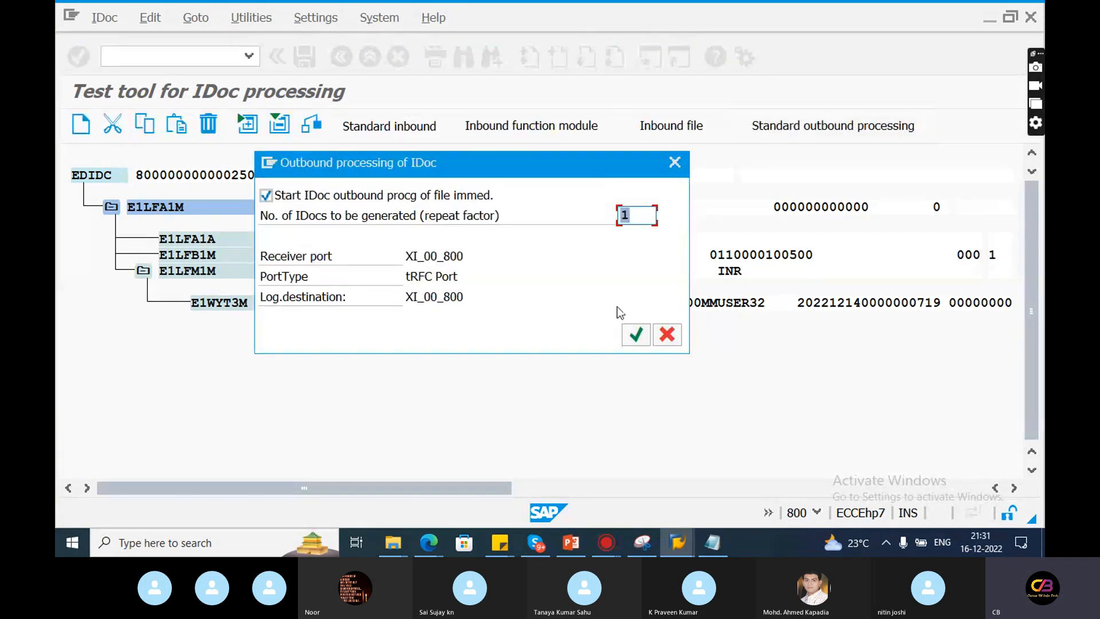
pyautogui.click(634, 333)
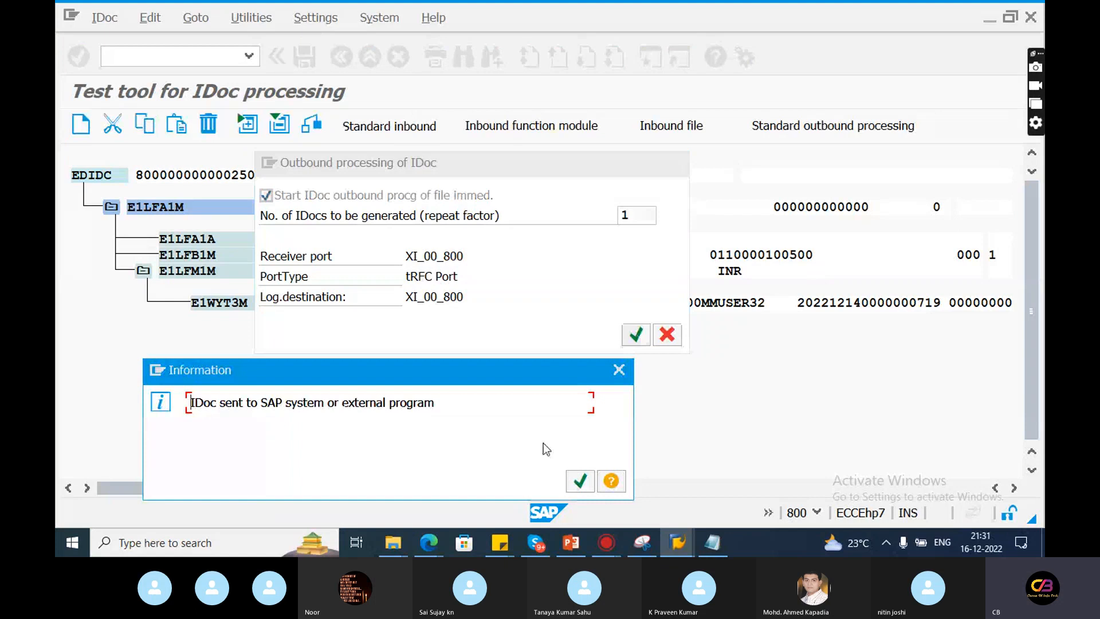
pyautogui.click(579, 480)
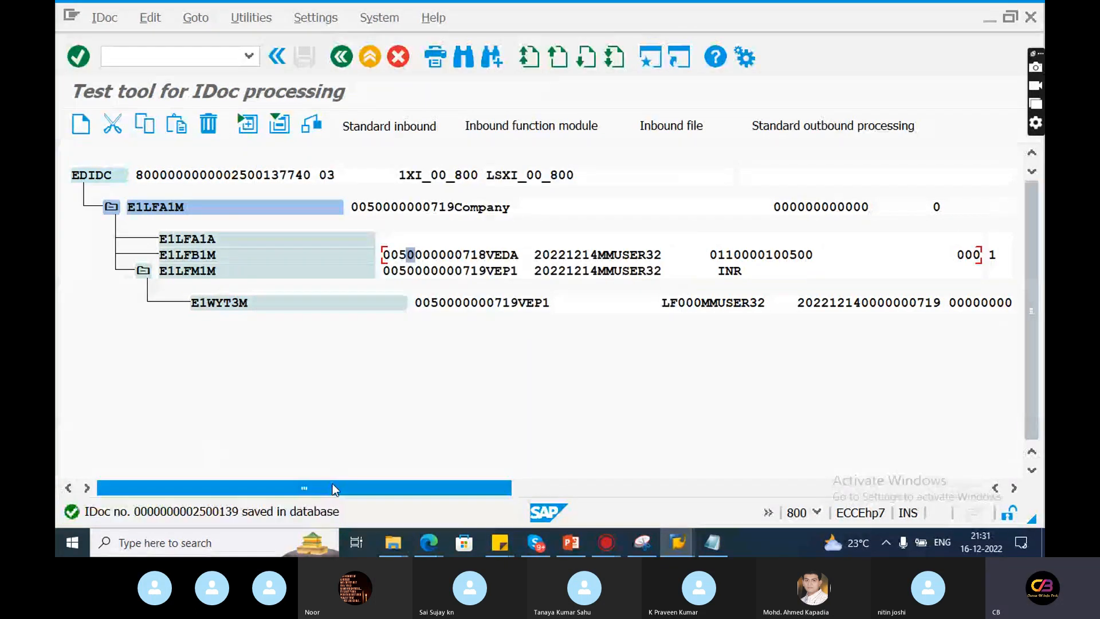
pyautogui.click(212, 511)
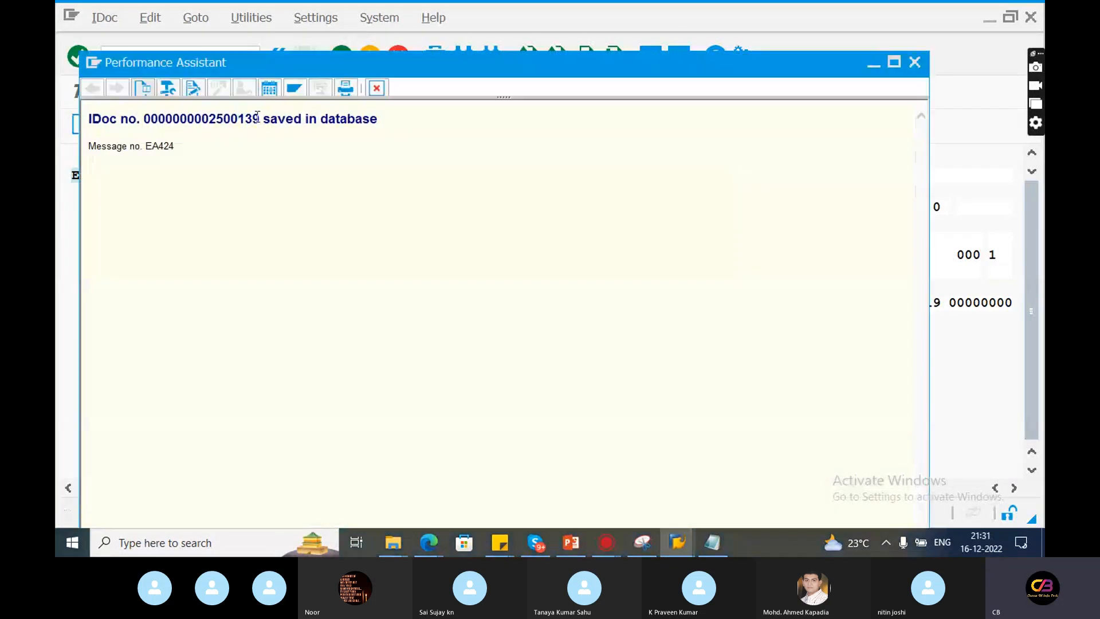
pyautogui.doubleClick(234, 118)
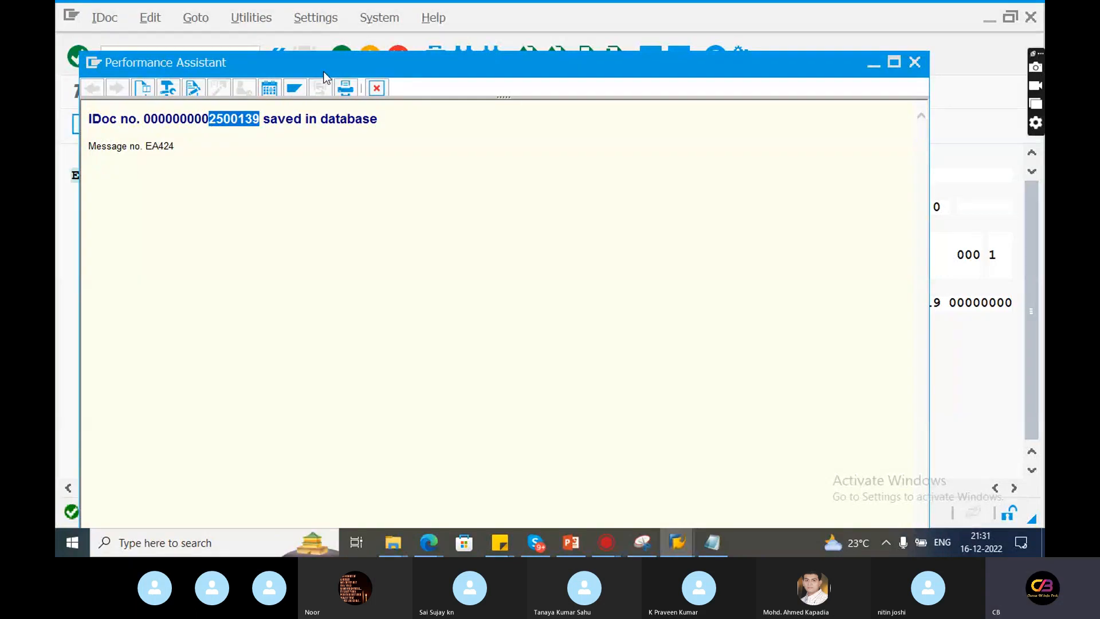
pyautogui.click(914, 62)
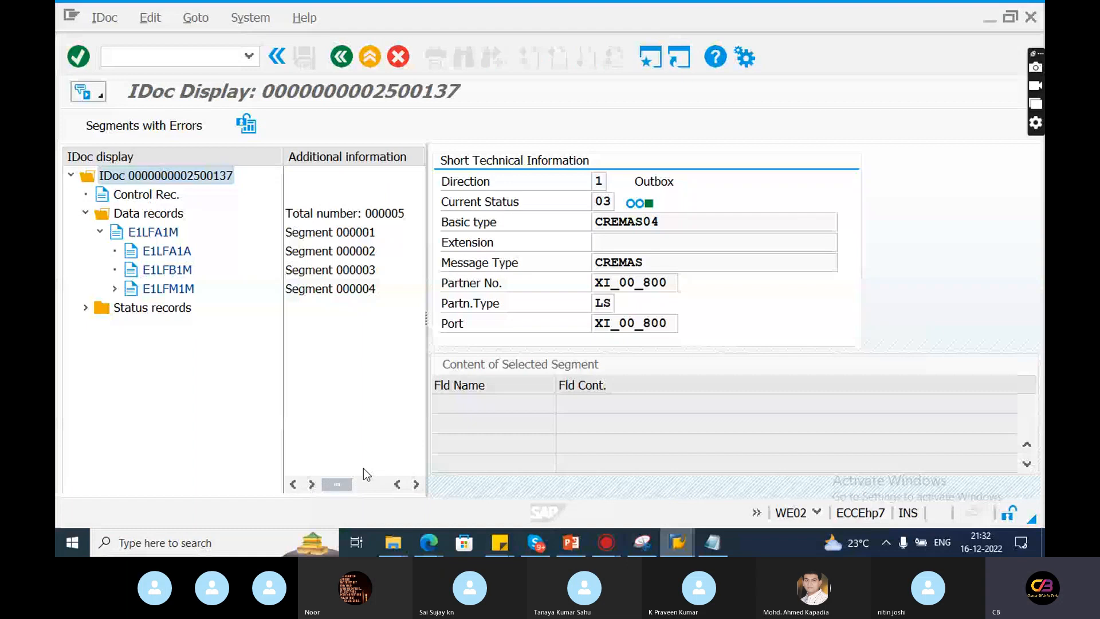
# Display IDoc 2500139 in WE02 and expand its status and data records
pyautogui.write('/')
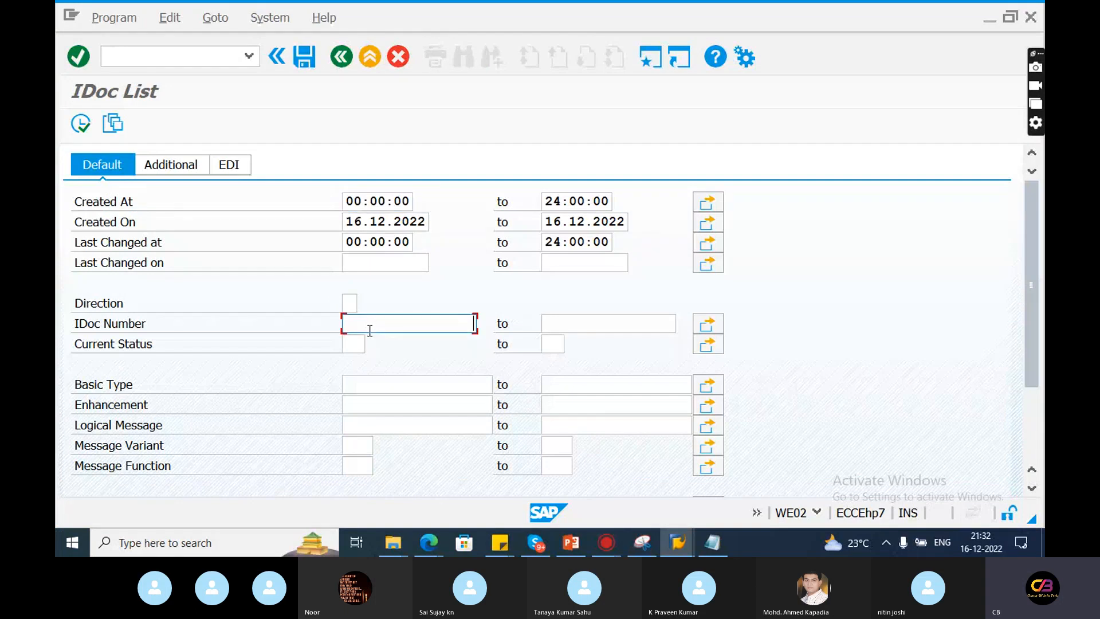
pyautogui.write('2500139')
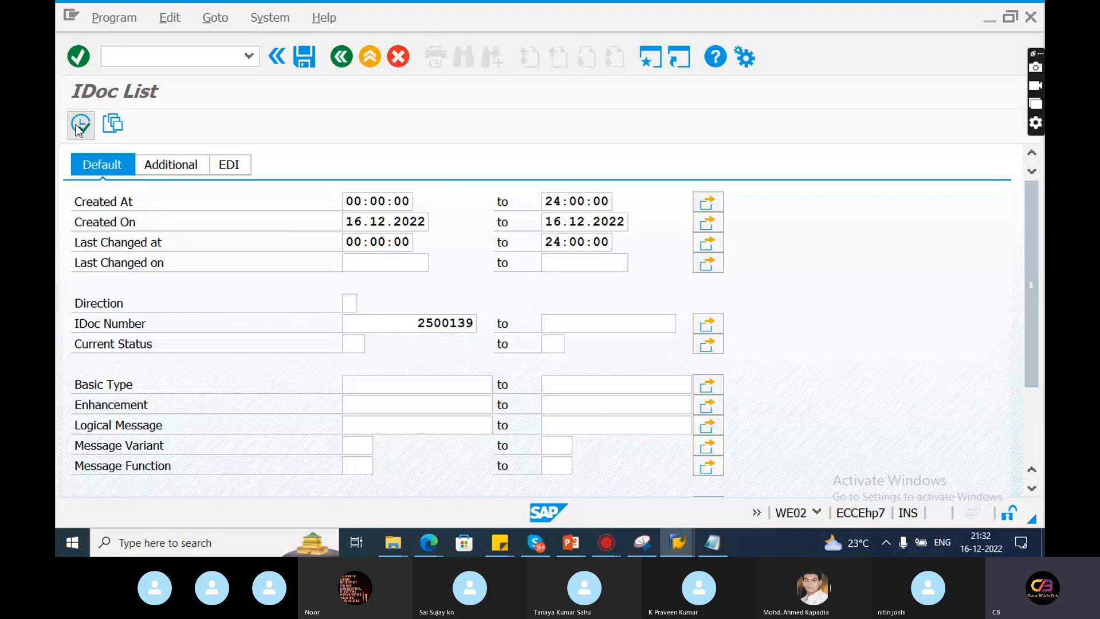
pyautogui.click(80, 124)
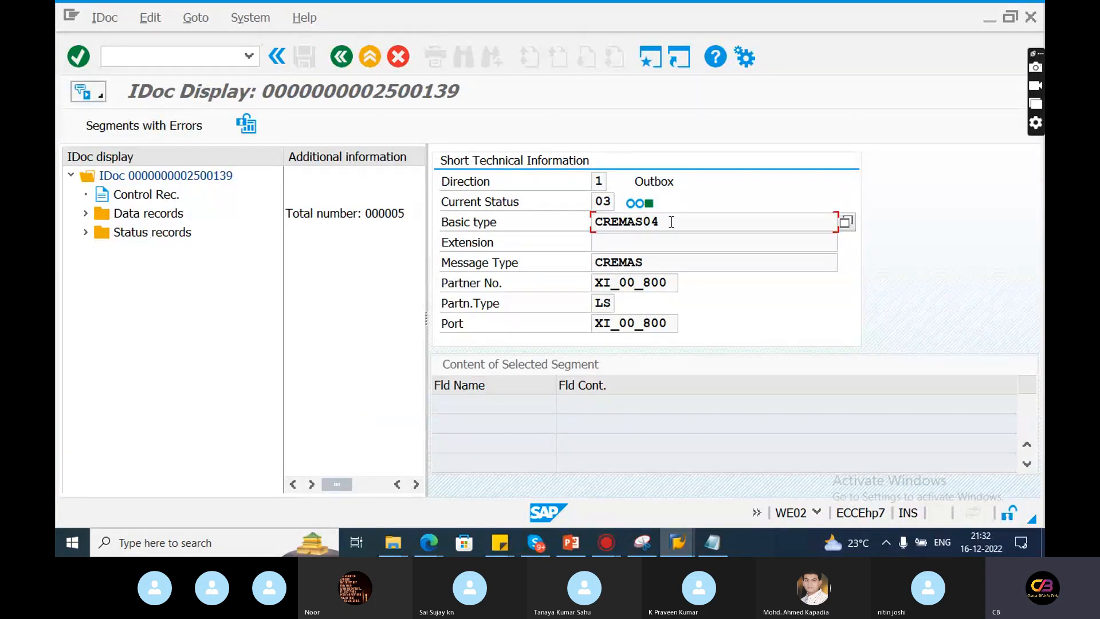
pyautogui.click(85, 233)
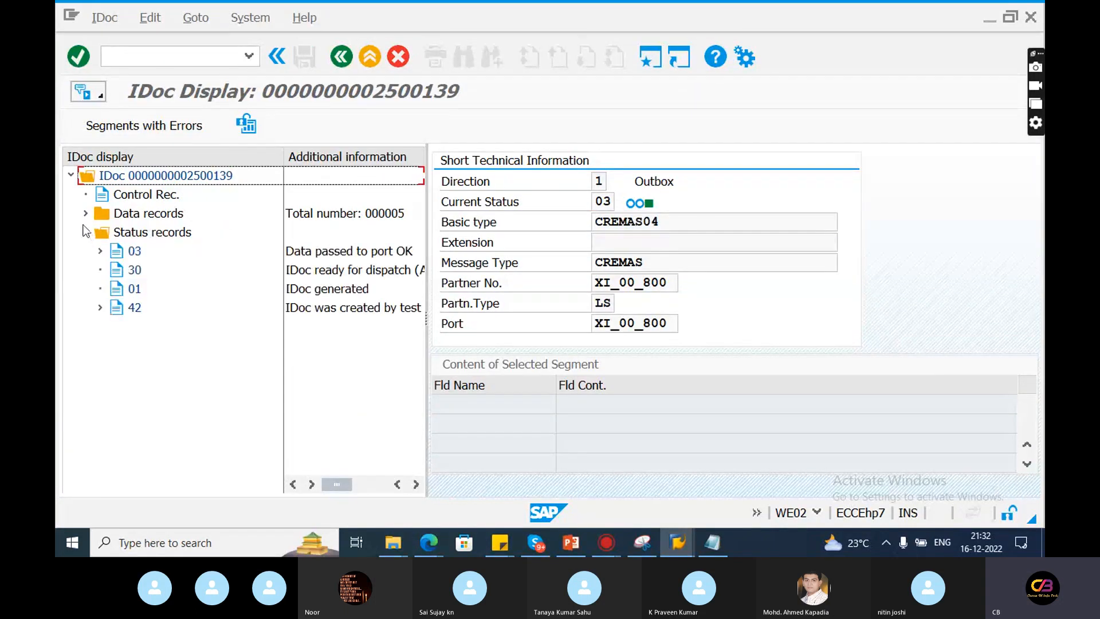
pyautogui.click(86, 213)
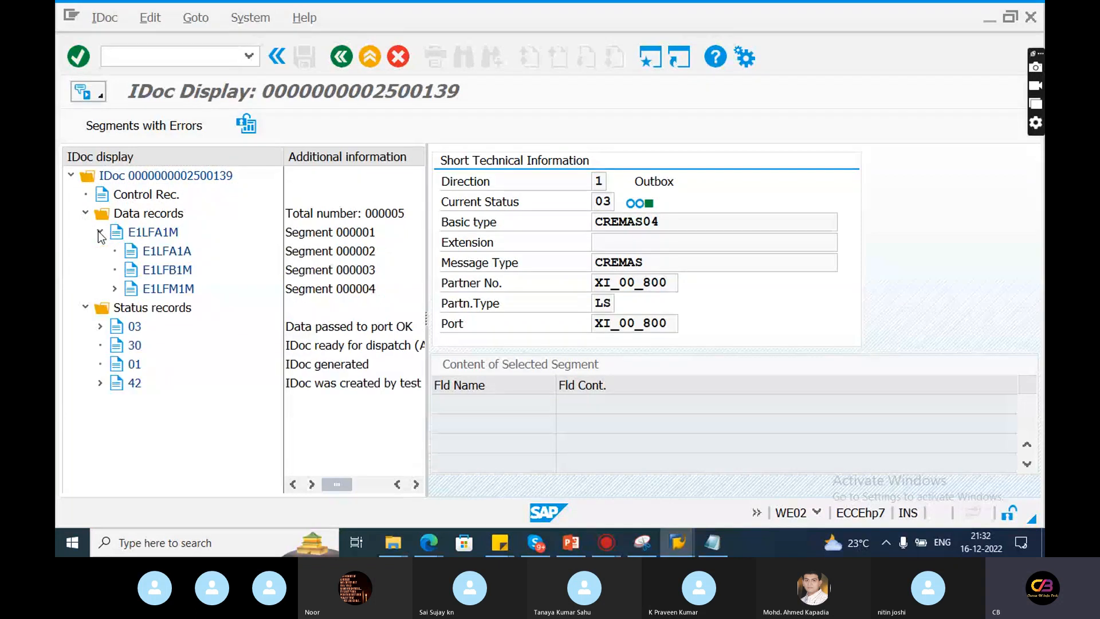
# View the E1LFA1A and E1LFB1M segment contents, then start transaction WE11
pyautogui.click(166, 251)
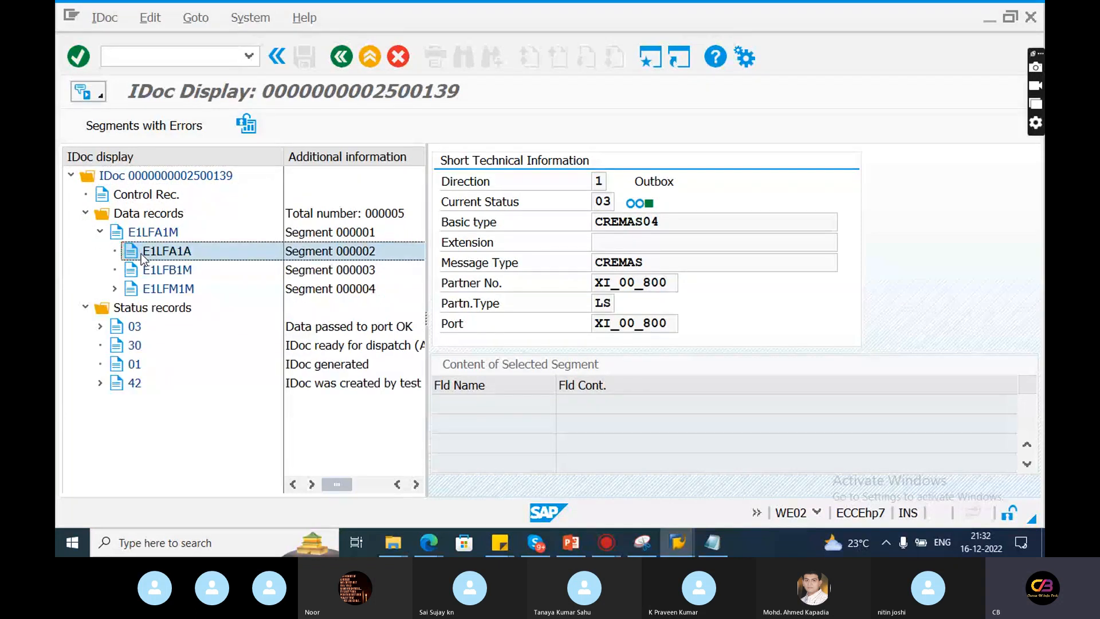
pyautogui.doubleClick(166, 251)
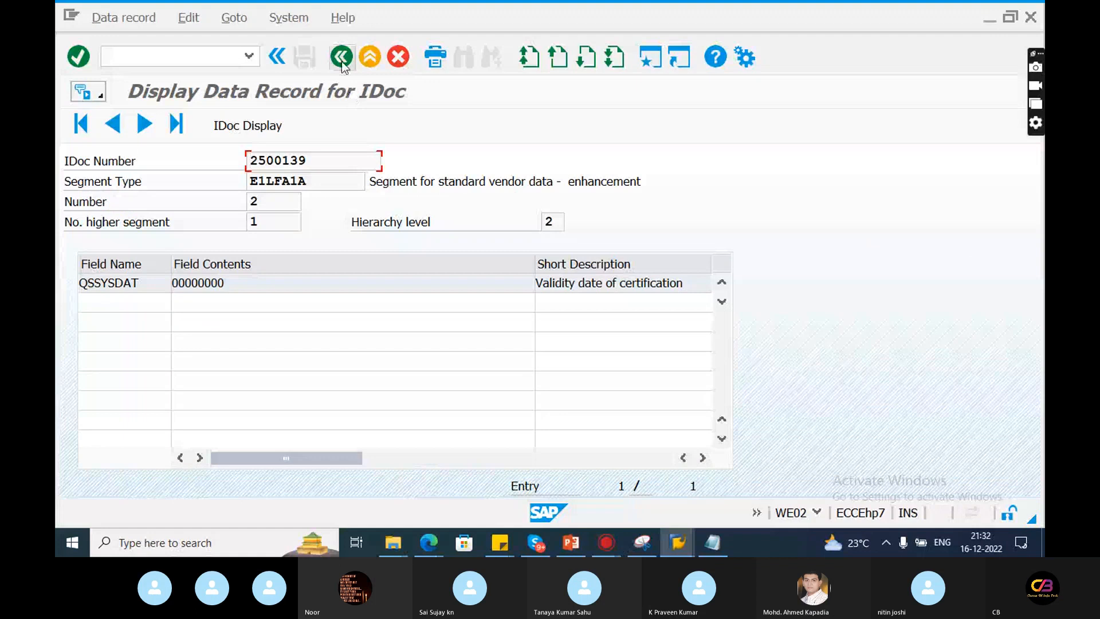
pyautogui.click(340, 56)
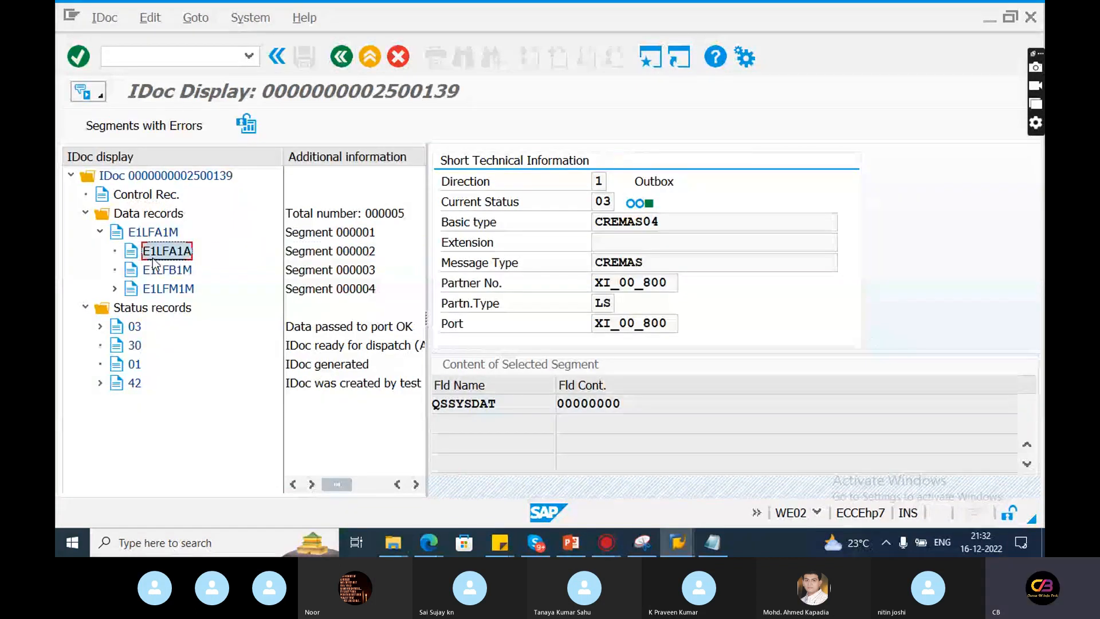
pyautogui.click(167, 269)
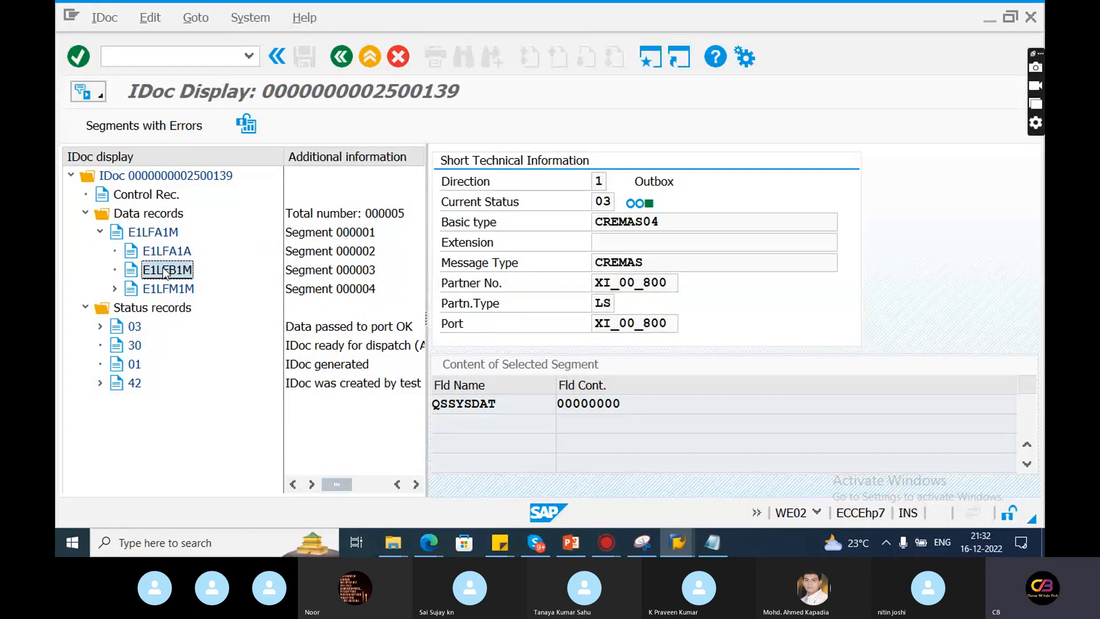
pyautogui.click(168, 269)
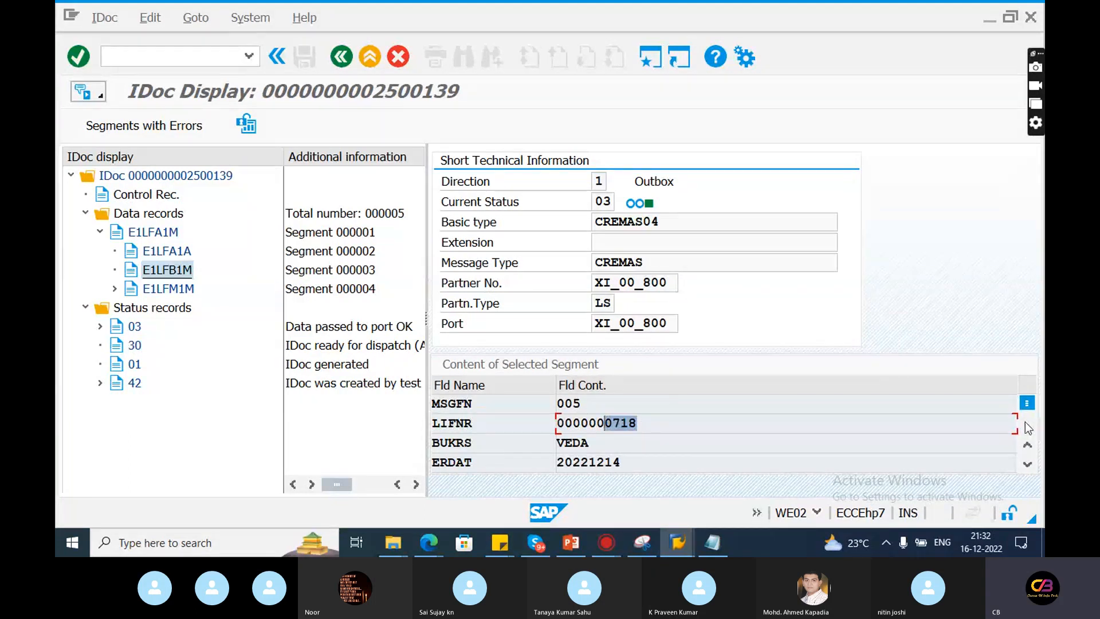
pyautogui.scroll(-3)
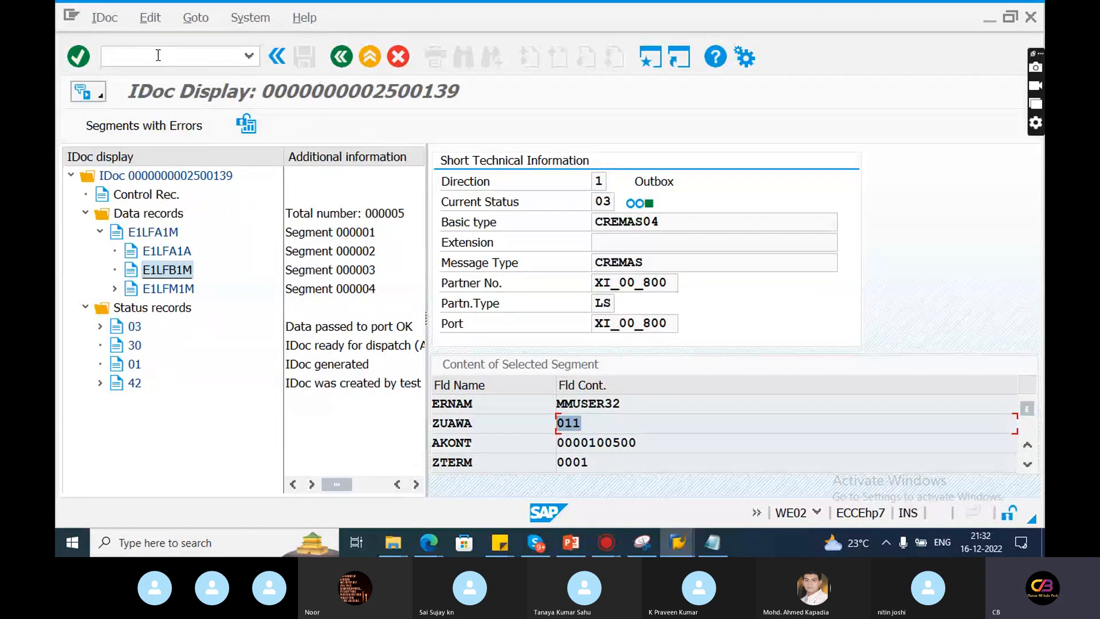
pyautogui.write('/nwe11')
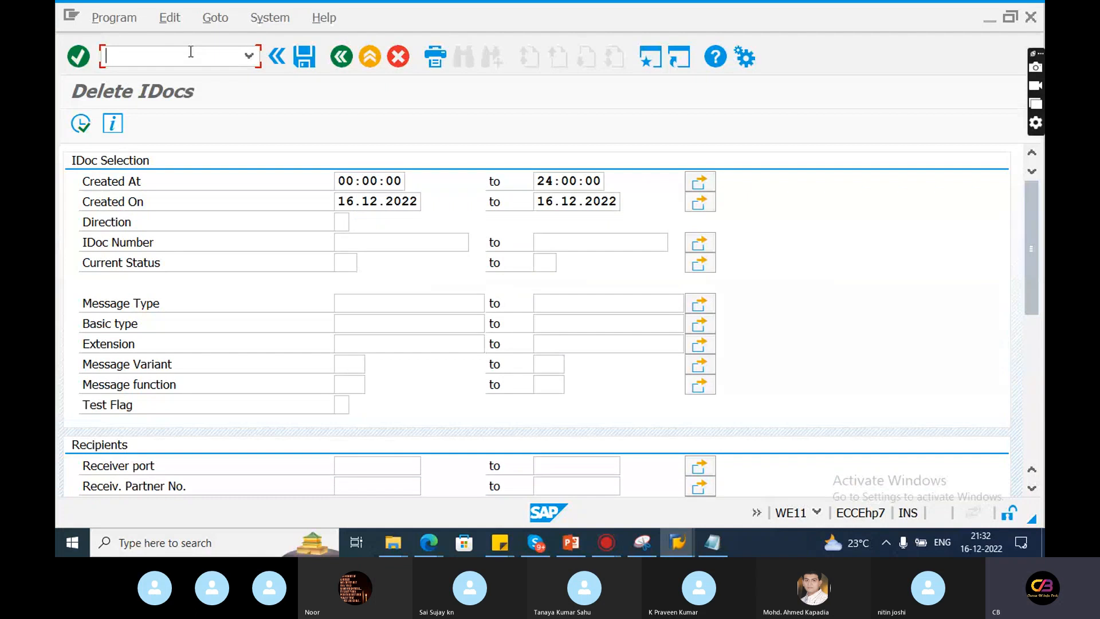
pyautogui.moveTo(140, 104)
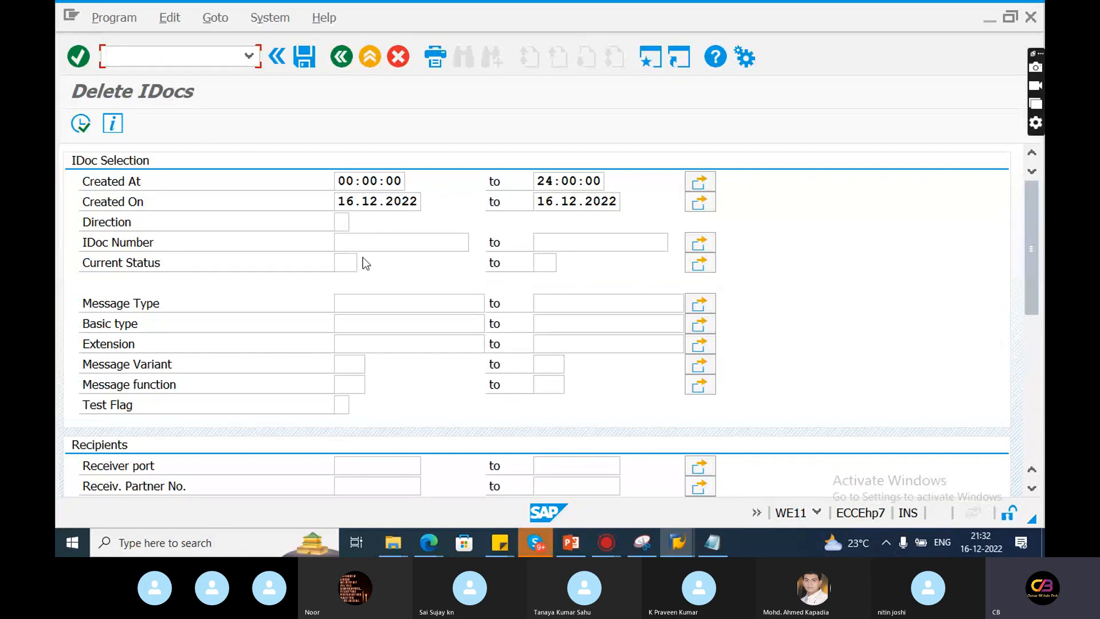
pyautogui.moveTo(144, 107)
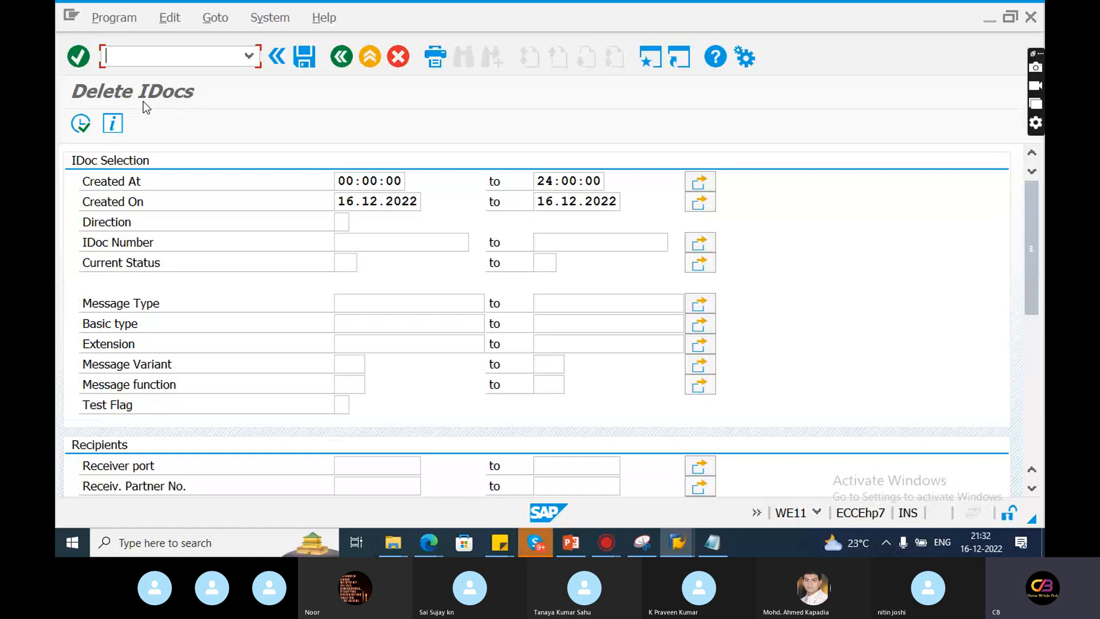
pyautogui.moveTo(189, 71)
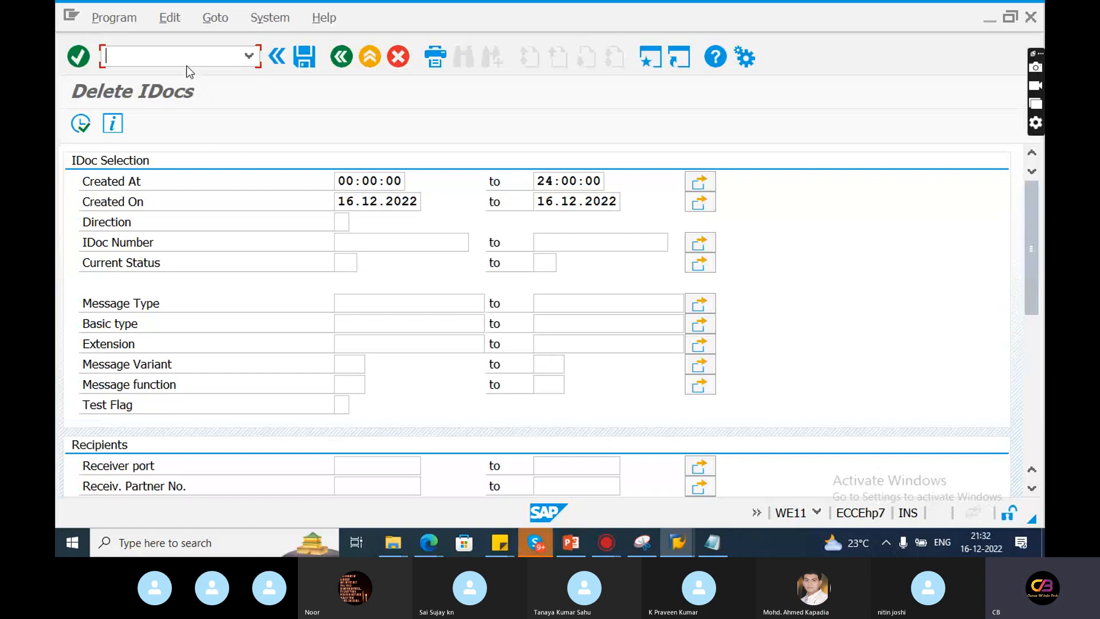
# Load IDoc 2500139 as a WE19 template and expand its E1LFA1M and E1LFM1M segments
pyautogui.write('/nw')
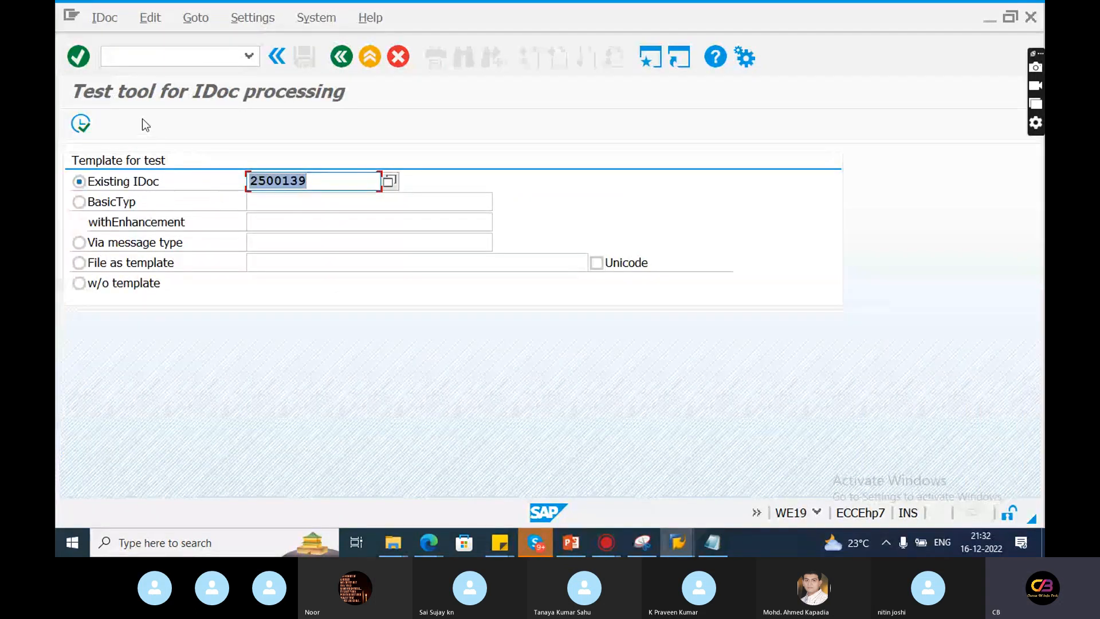
pyautogui.click(80, 124)
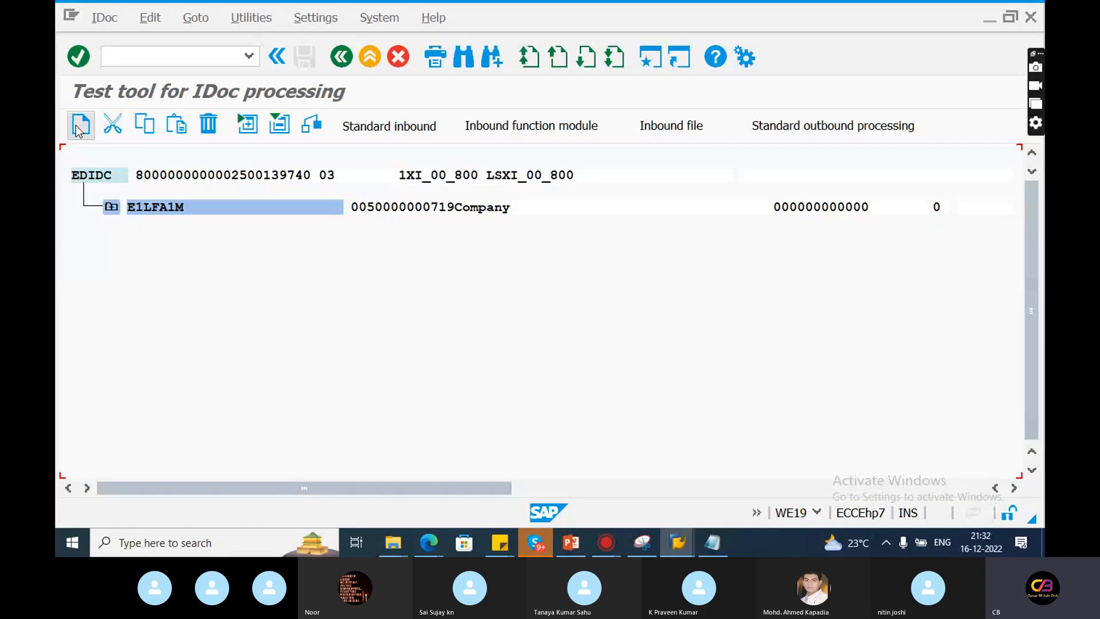
pyautogui.click(111, 206)
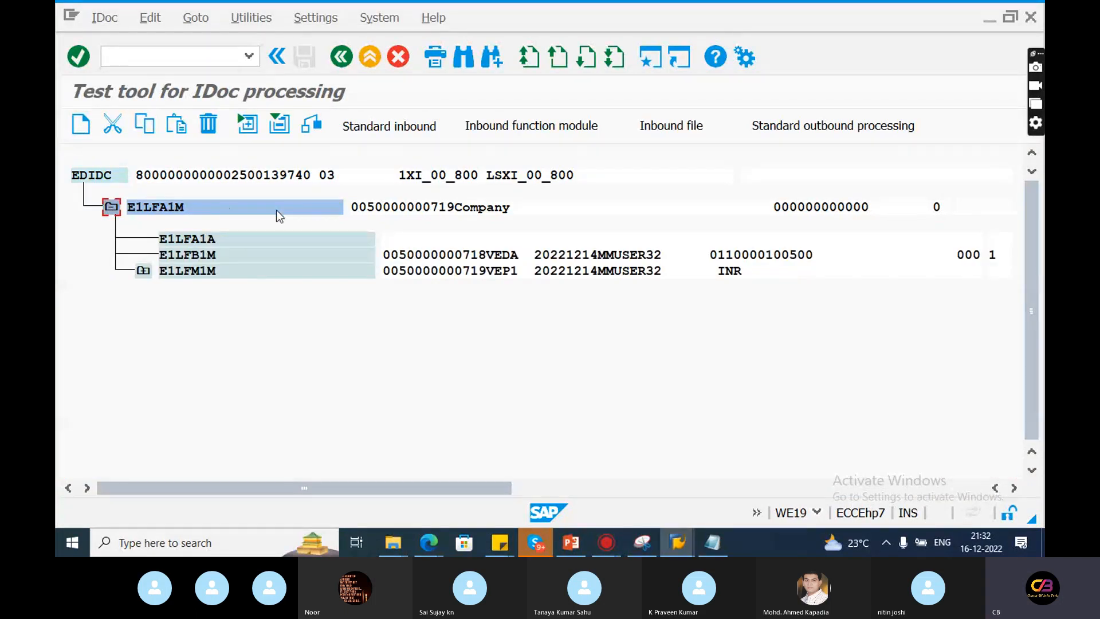
pyautogui.click(143, 271)
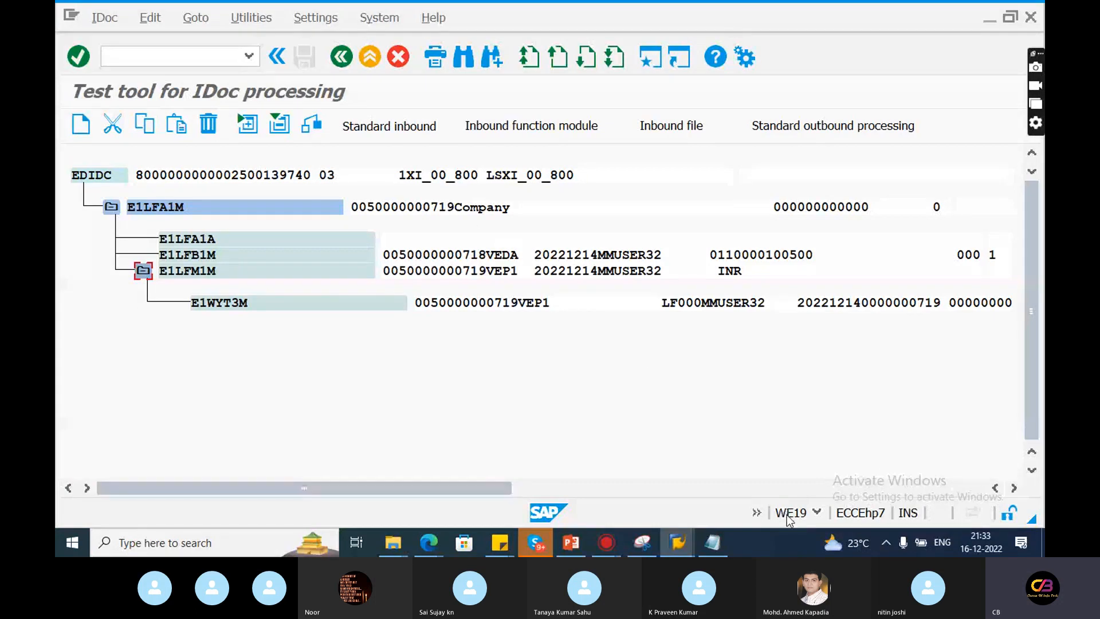
# Leave the IDoc test tool and return to the SAP Easy Access menu
pyautogui.click(535, 542)
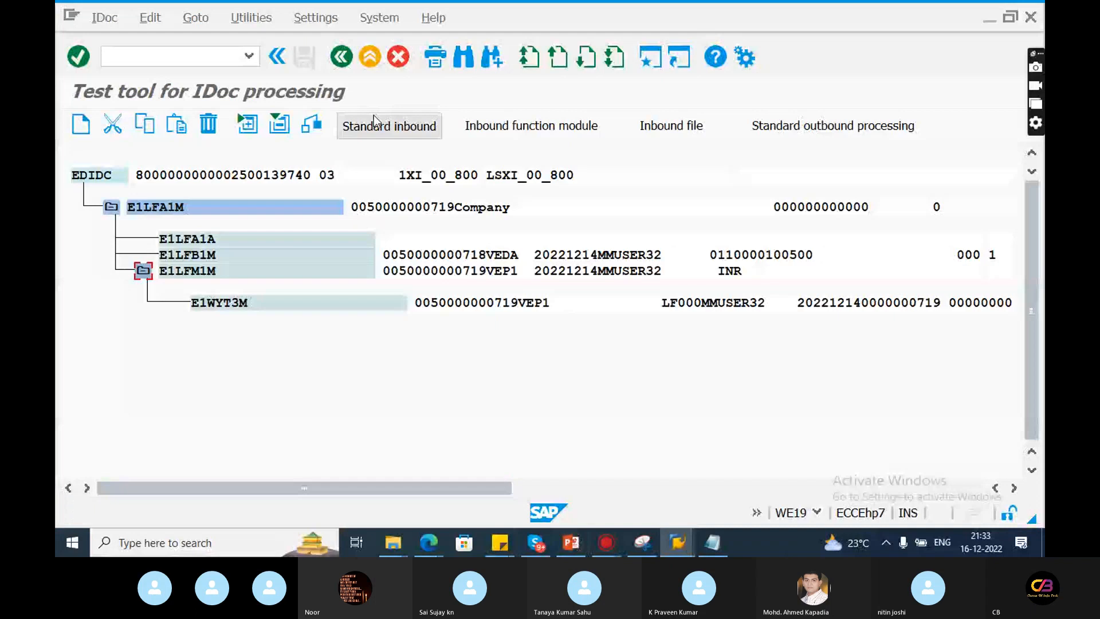
pyautogui.click(341, 57)
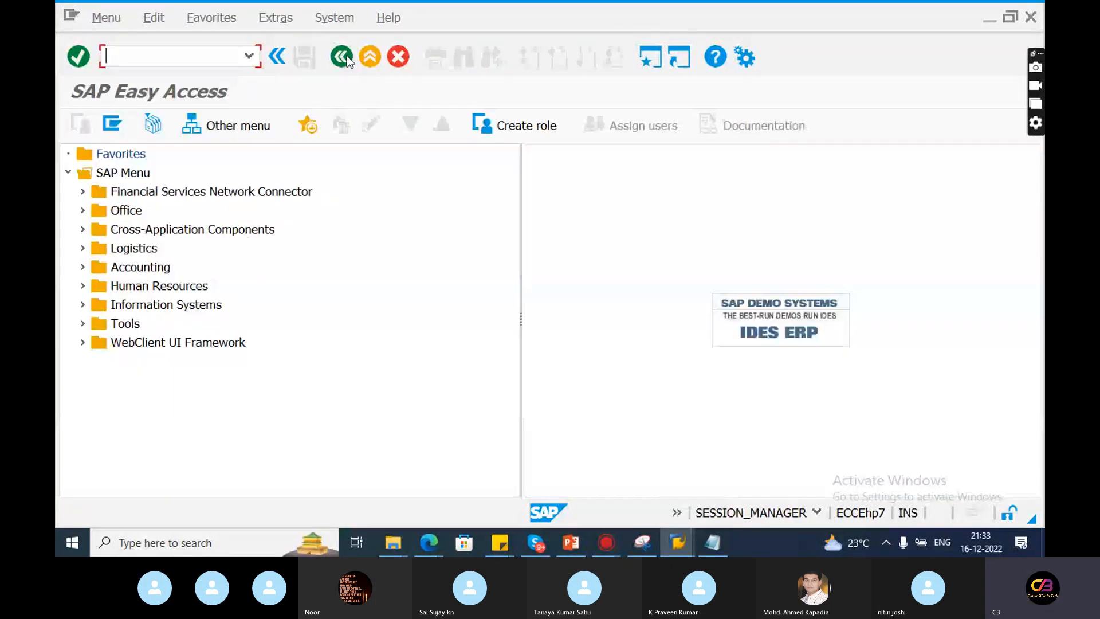
# Switch to Skype and bring up the ongoing SAP FICO S4HANA Batch call with its chat
pyautogui.click(535, 541)
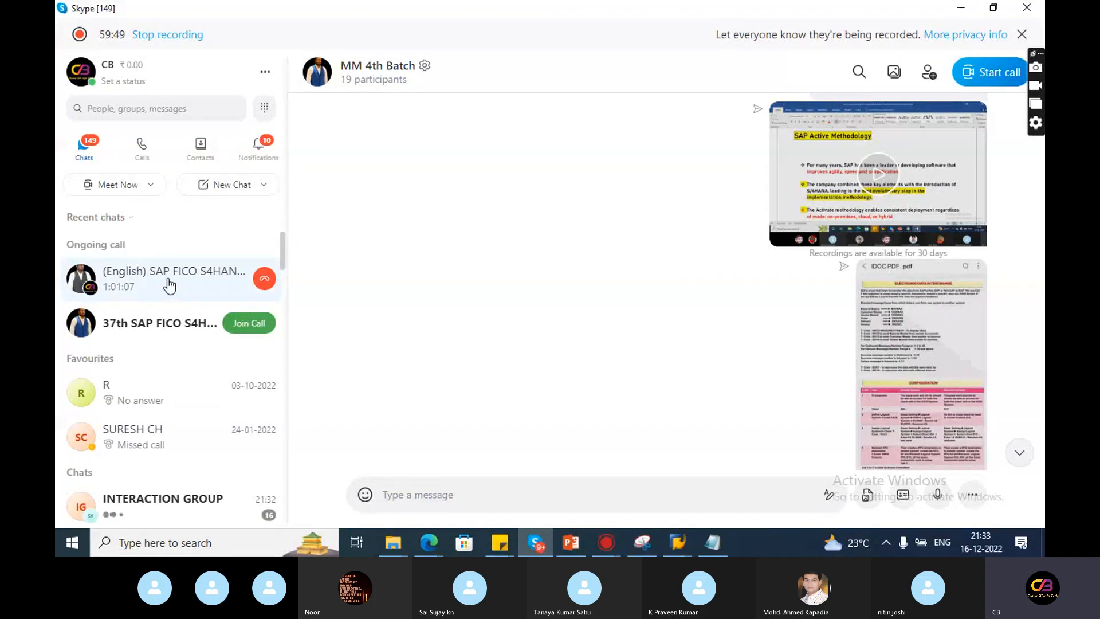
pyautogui.click(169, 279)
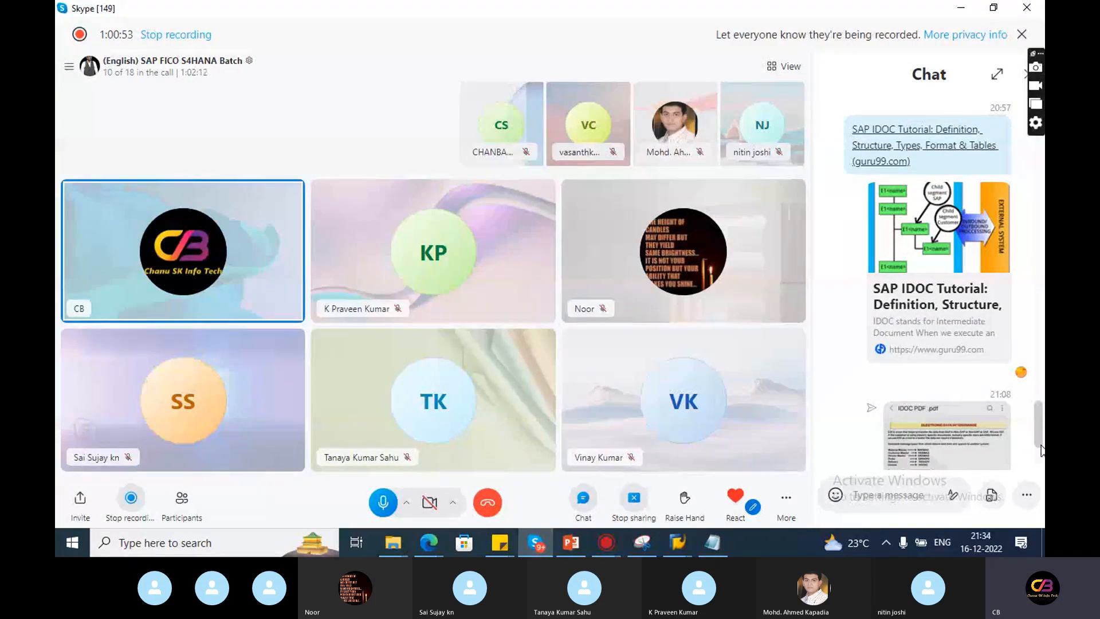
# Send the 'IDOC interview Questions' Word document from the interview materials folder into the call chat
pyautogui.scroll(-3)
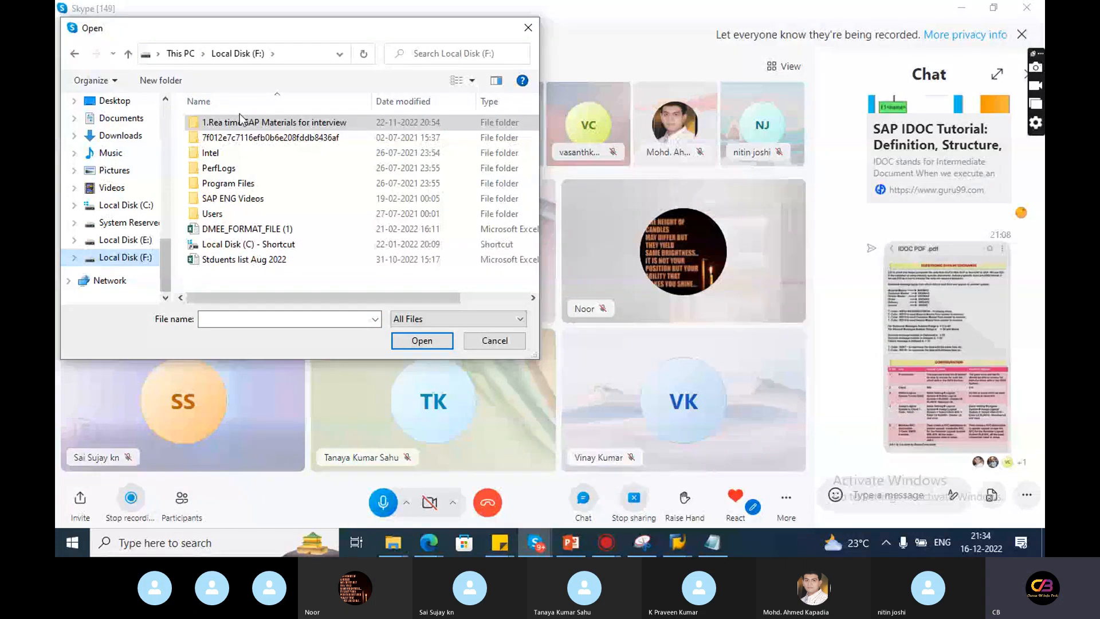
pyautogui.doubleClick(274, 123)
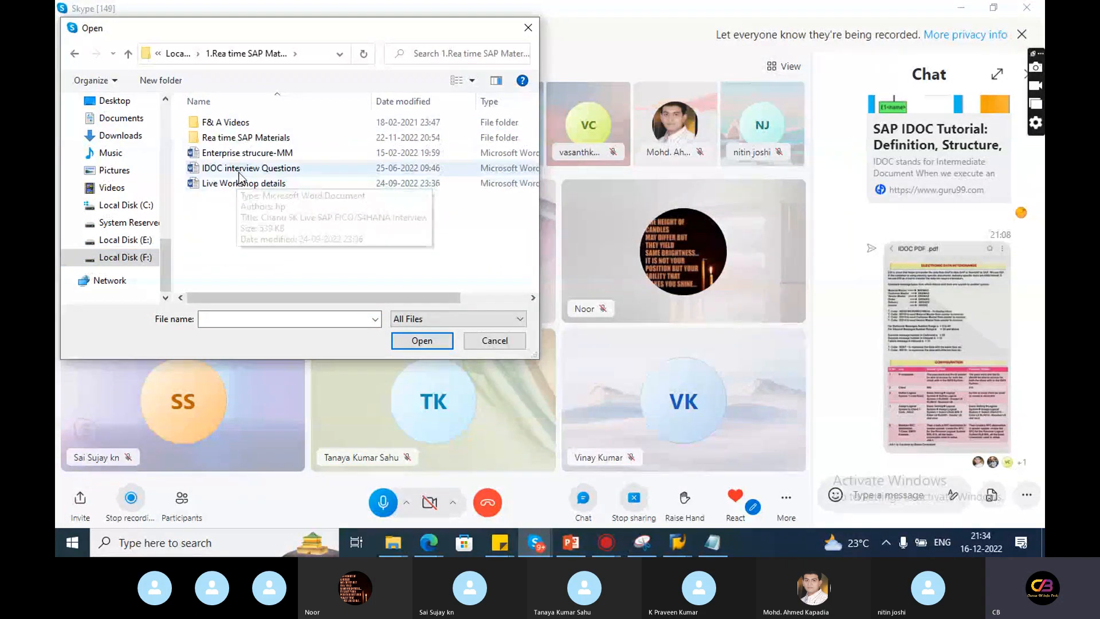
pyautogui.click(420, 340)
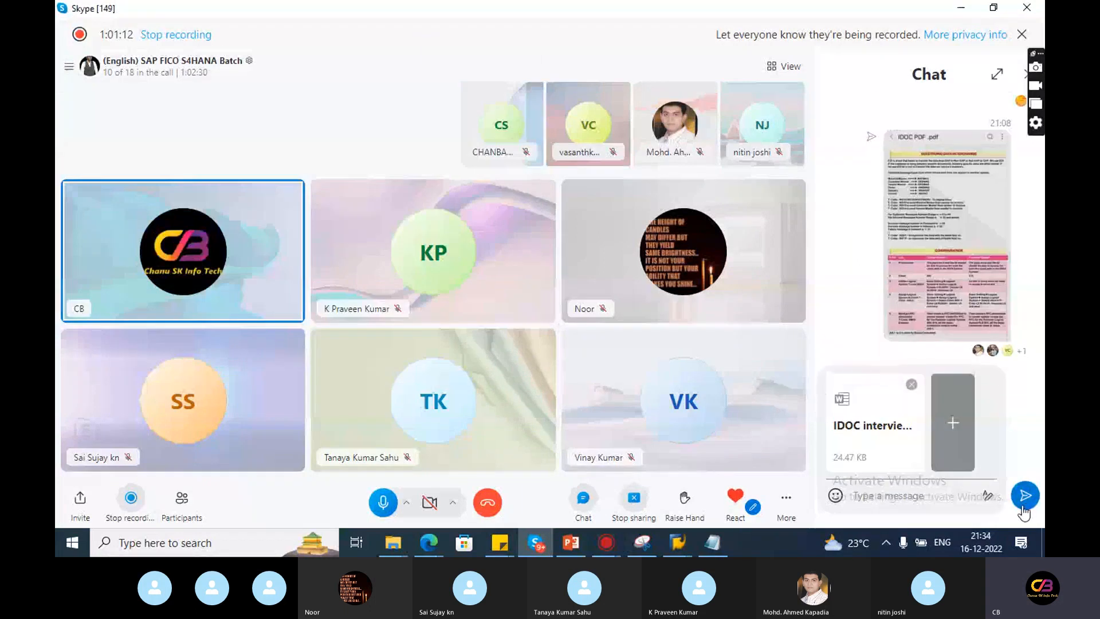
pyautogui.click(1024, 494)
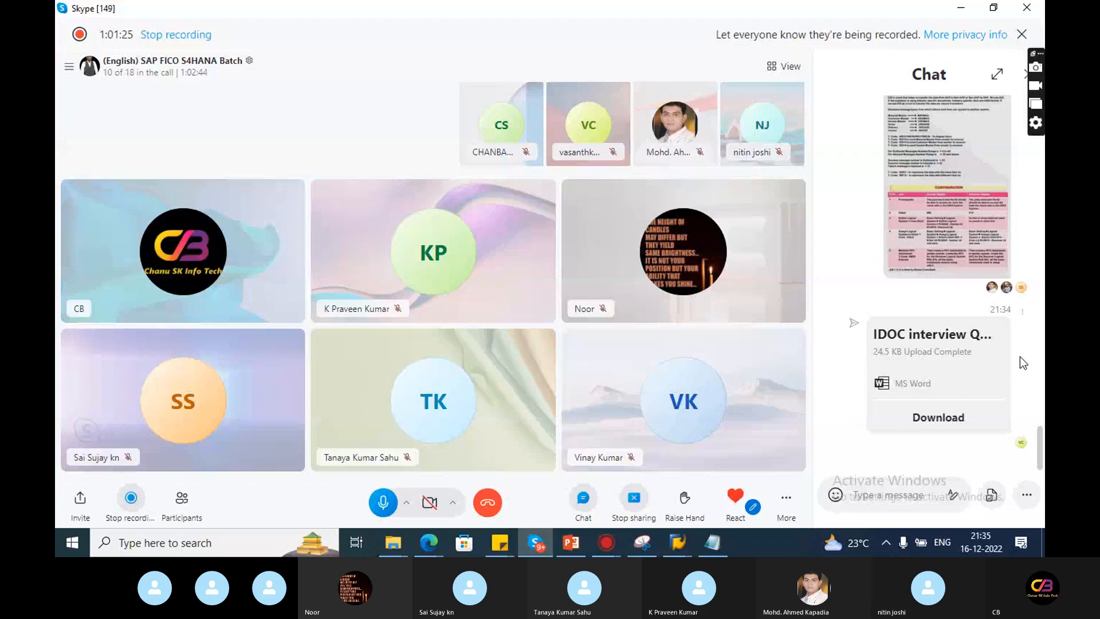
# Hide the chat pane so the participant video gallery fills the call window
pyautogui.click(183, 251)
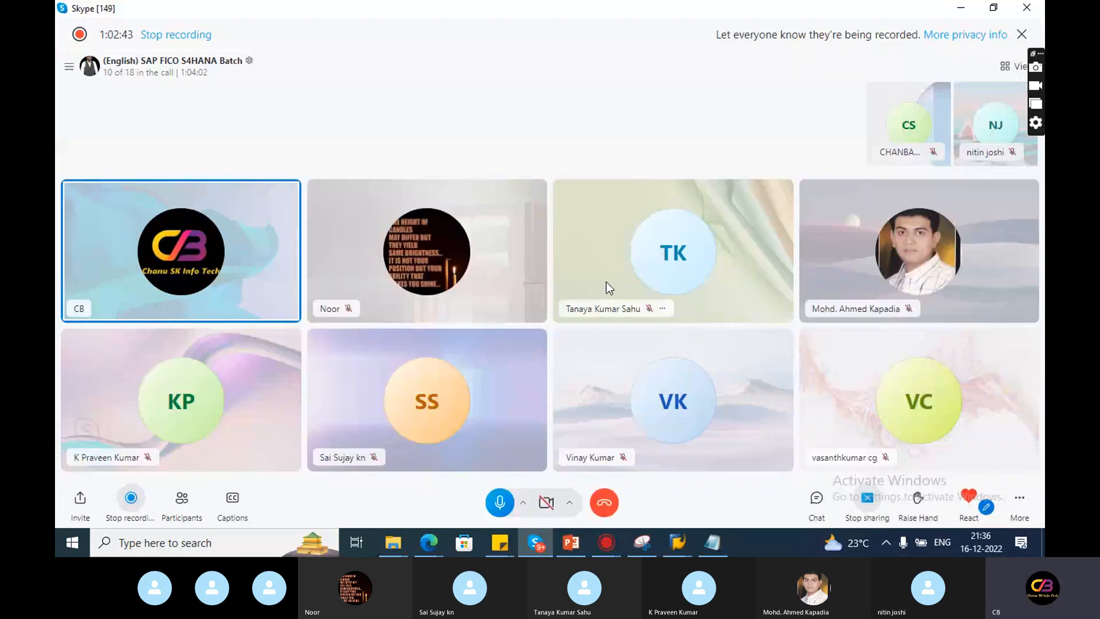
pyautogui.moveTo(588, 434)
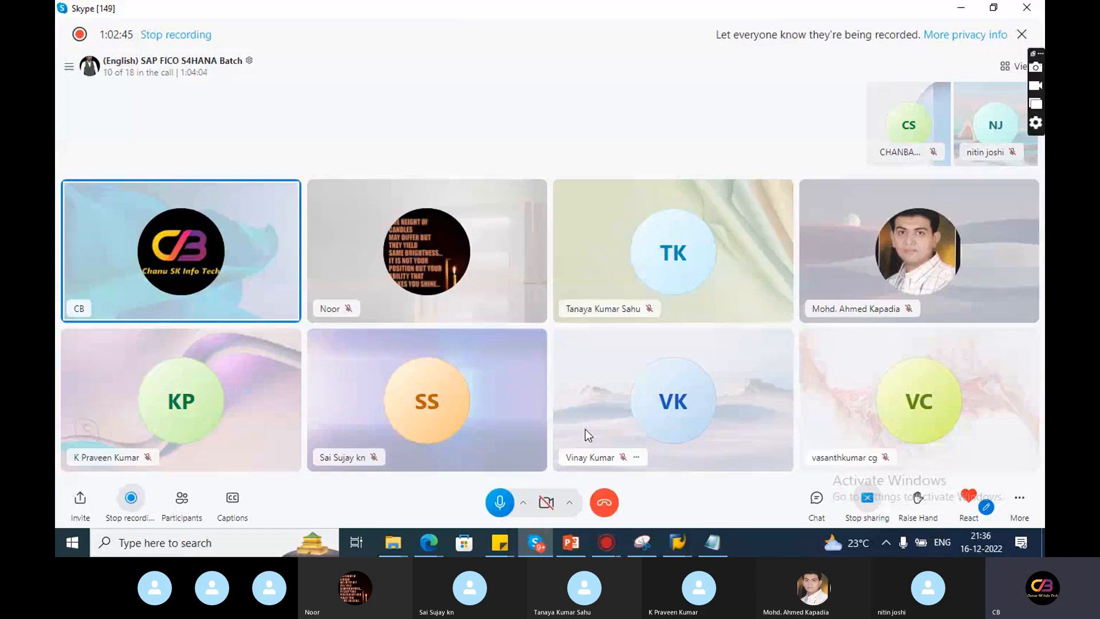
pyautogui.moveTo(628, 495)
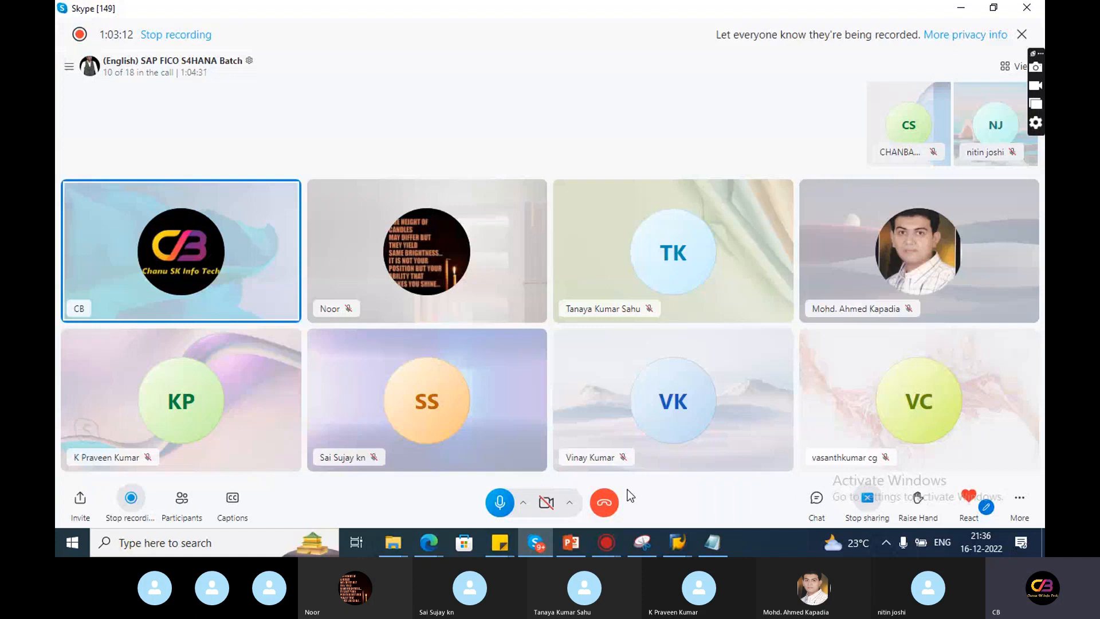
pyautogui.moveTo(681, 487)
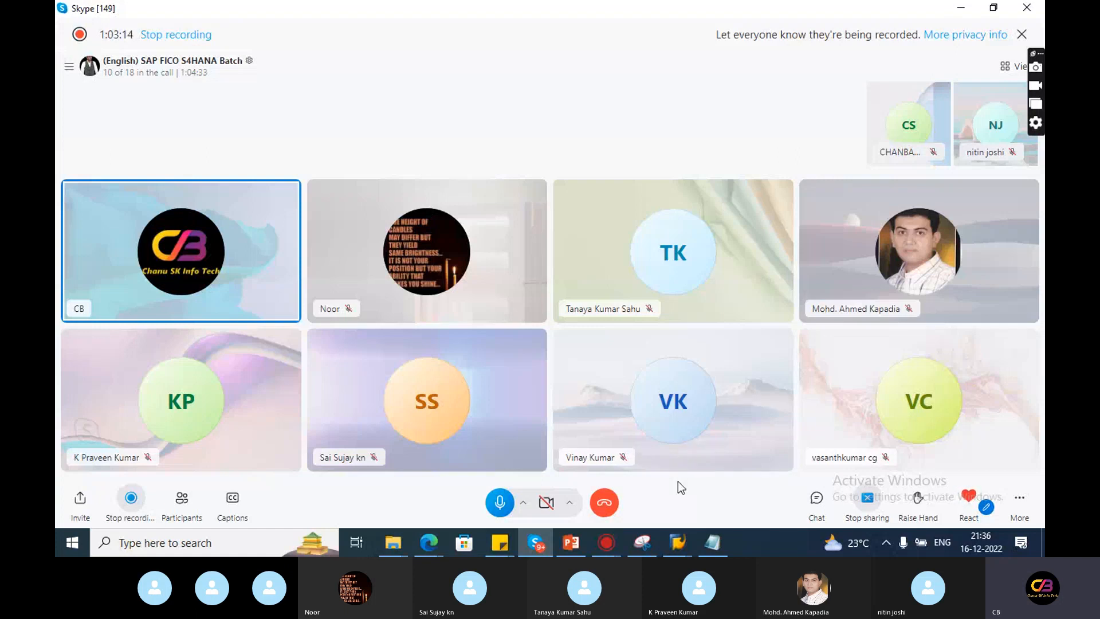